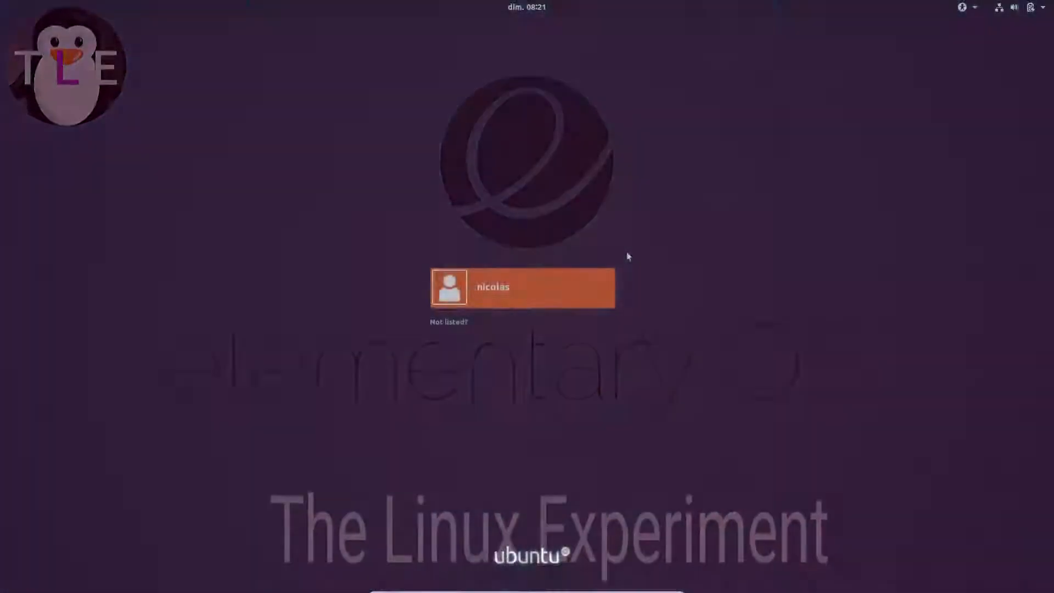
# - Sign in to the user account and land on the desktop with the Welcome to Ubuntu window
pyautogui.click(522, 287)
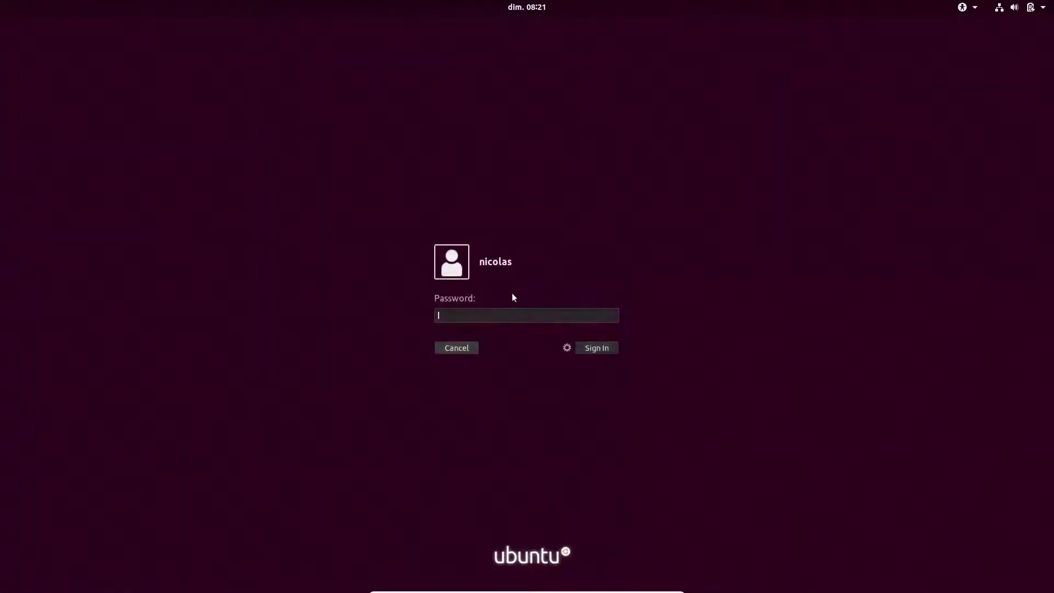
pyautogui.click(597, 347)
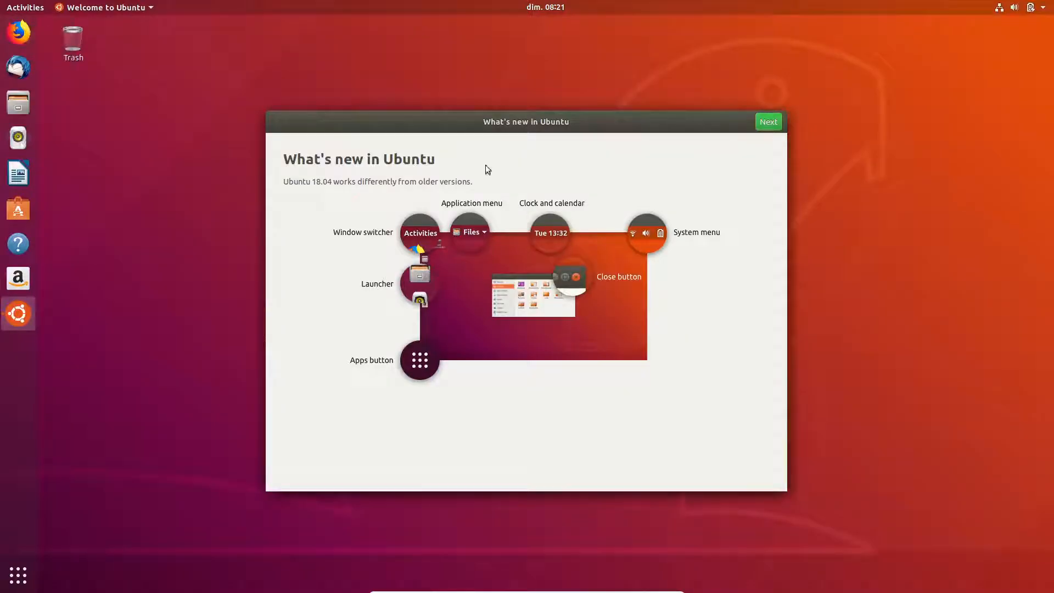
pyautogui.moveTo(496, 132)
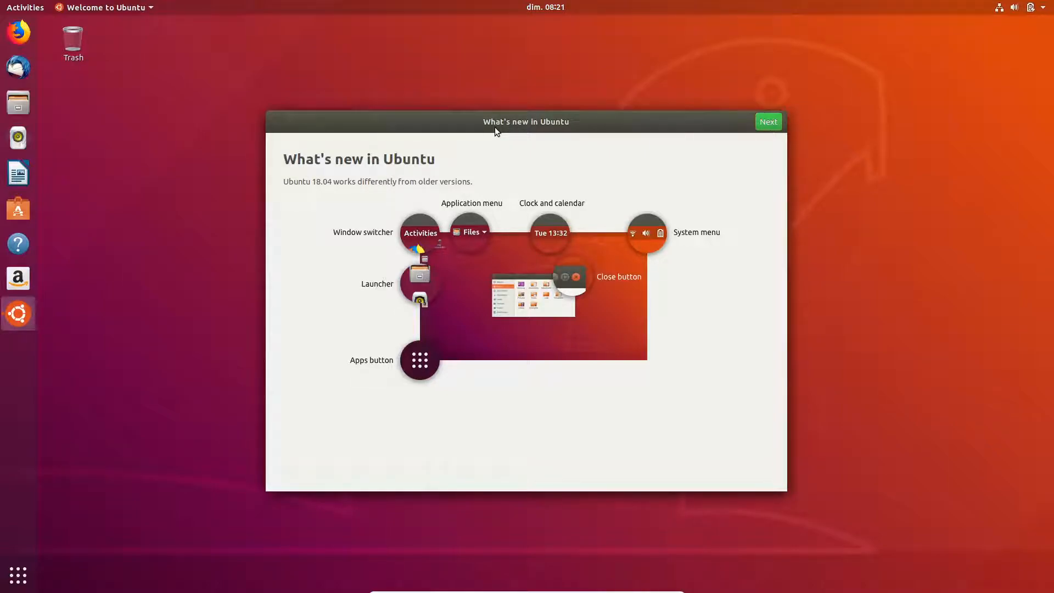
pyautogui.moveTo(542, 115)
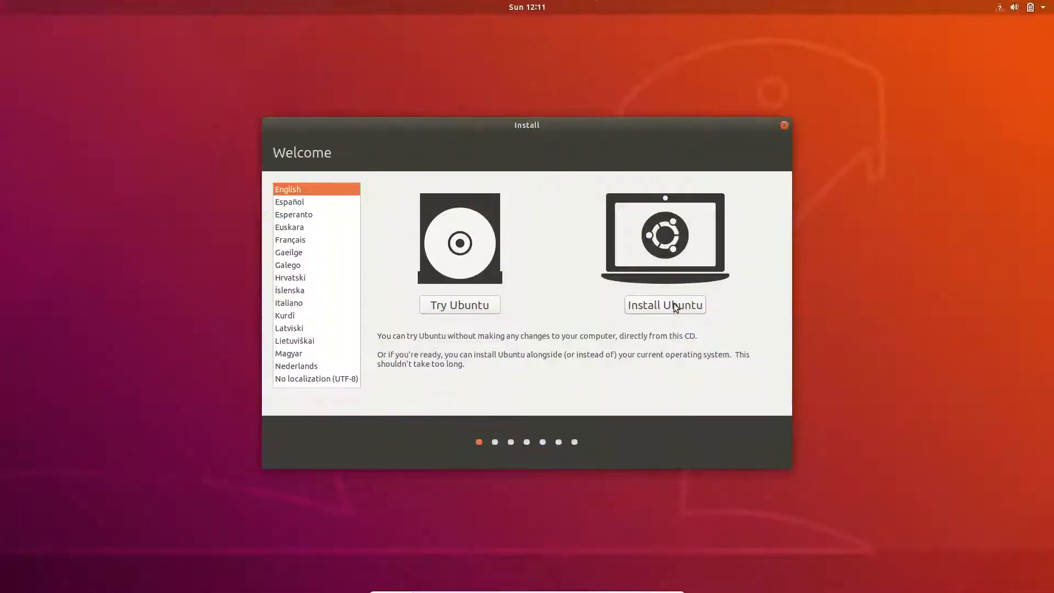
# - Start installing Ubuntu with the French keyboard layout selected
pyautogui.click(665, 305)
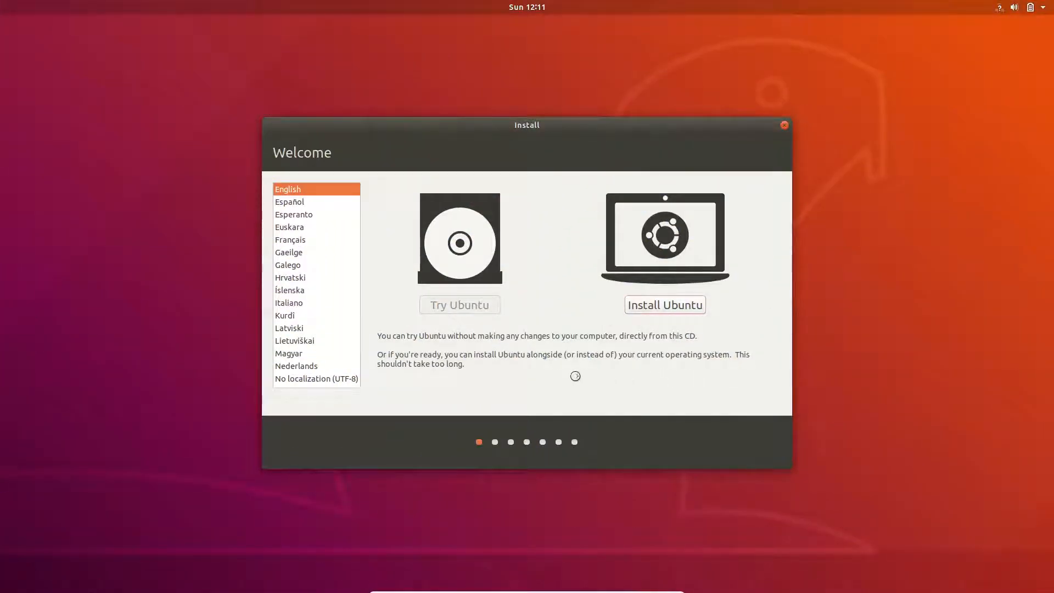
pyautogui.click(666, 306)
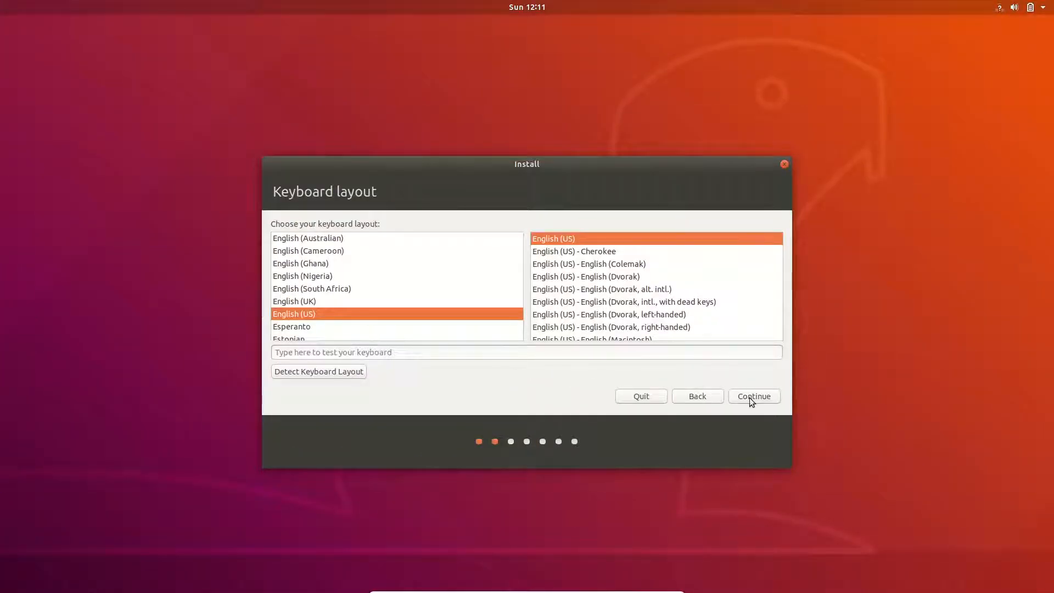
pyautogui.scroll(-3)
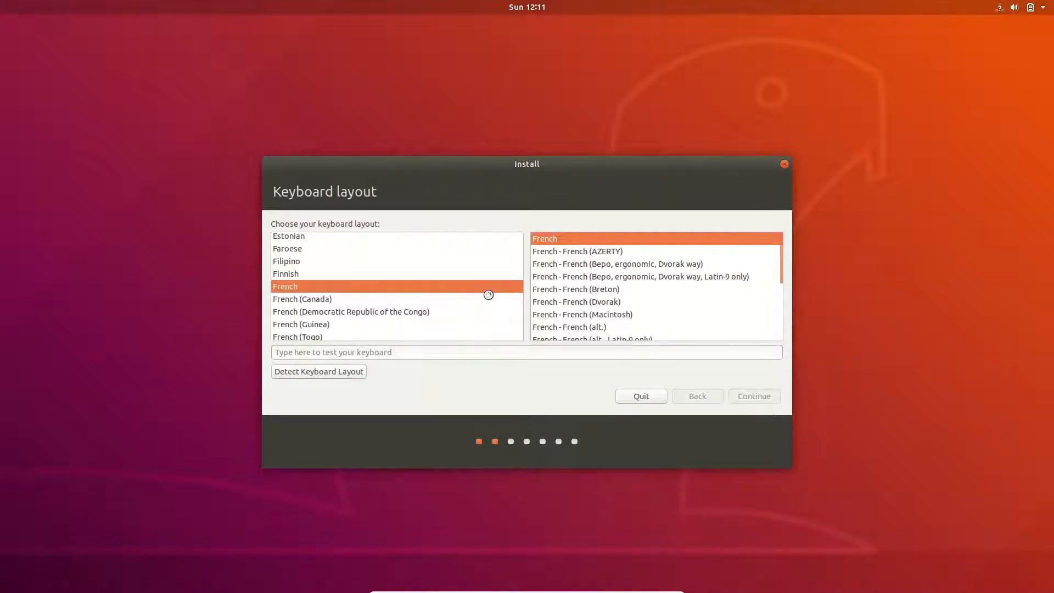
pyautogui.click(753, 396)
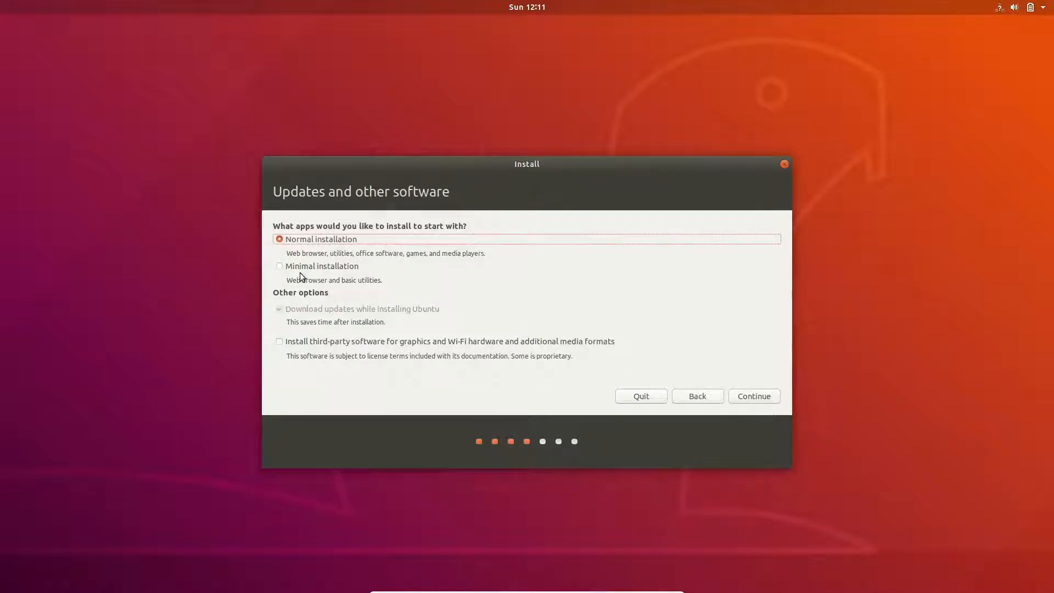
# - Choose a minimal installation and continue to the installation-type step
pyautogui.click(279, 266)
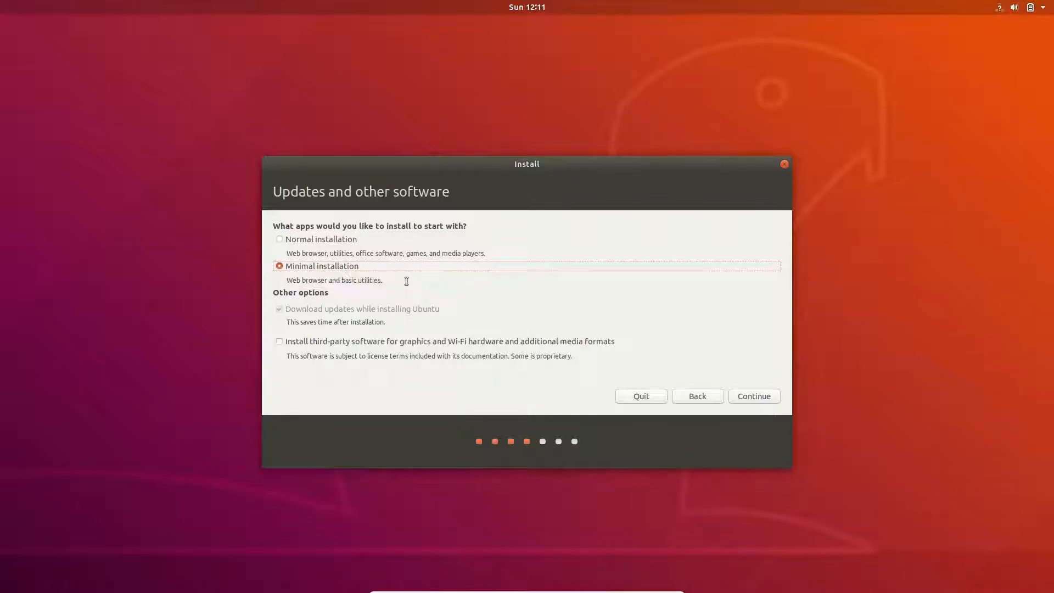
pyautogui.click(745, 395)
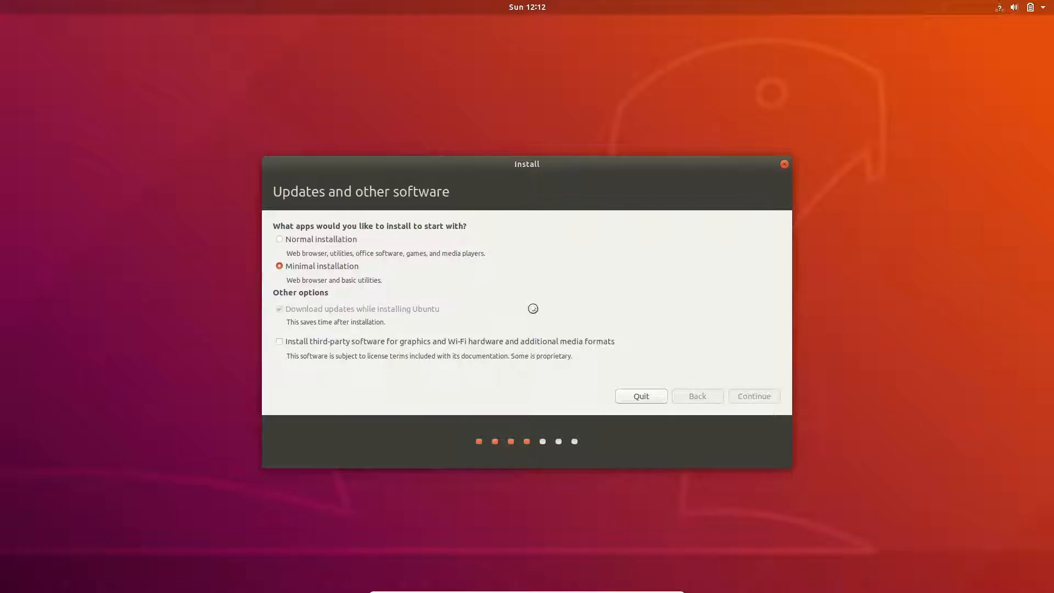
pyautogui.click(753, 395)
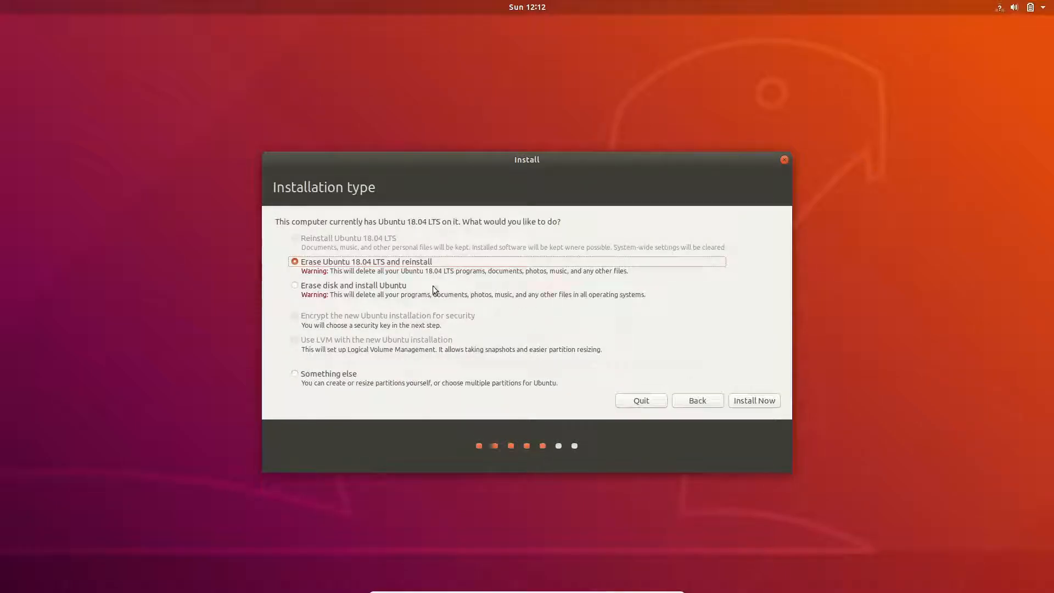
# - Choose Something else for manual partitioning and reach the partition editor
pyautogui.click(294, 237)
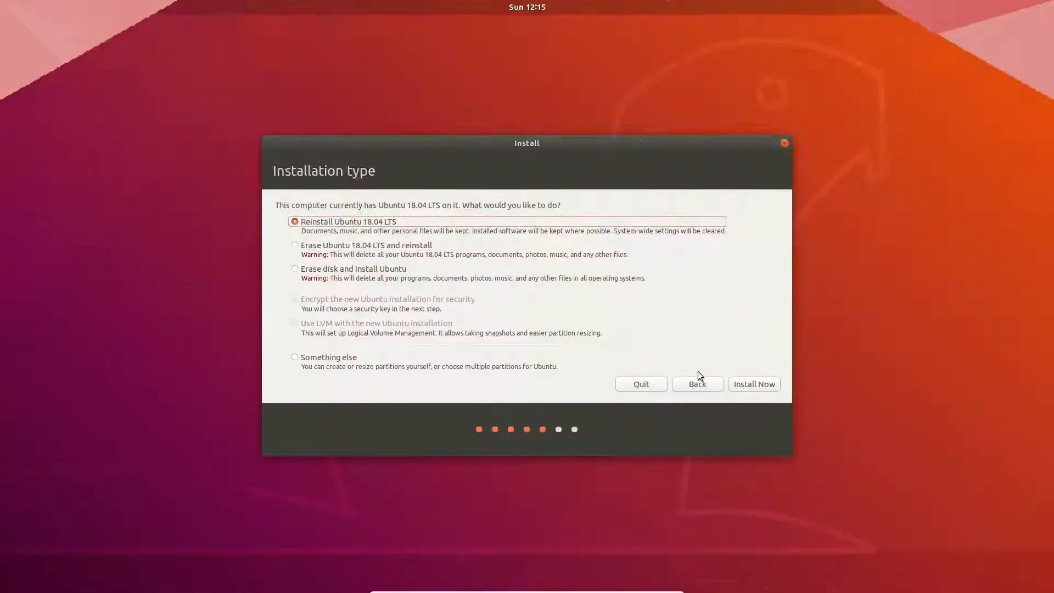
pyautogui.click(295, 356)
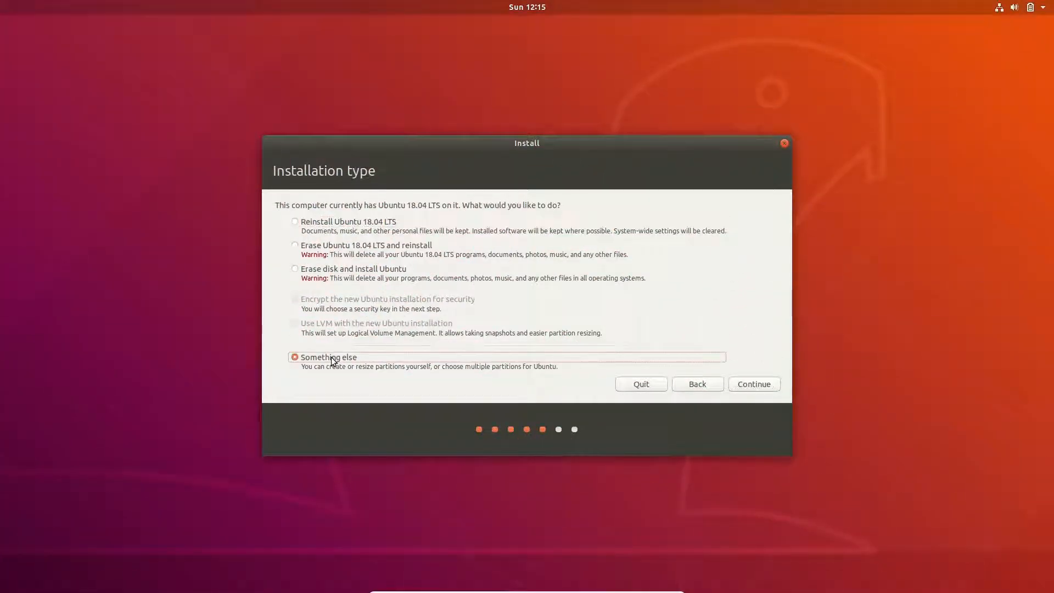
pyautogui.click(755, 384)
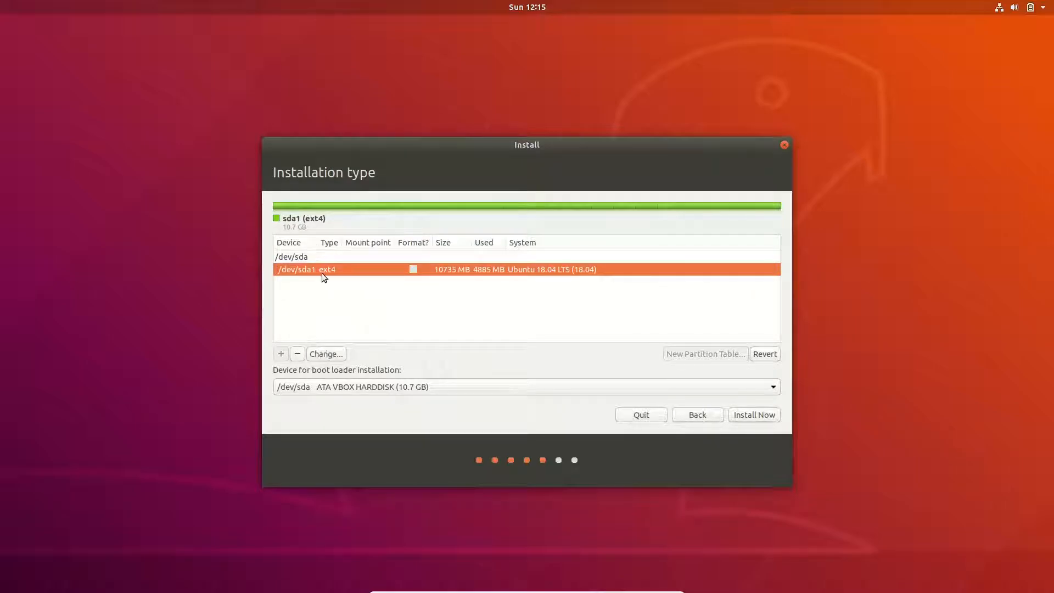
# - Select the whole /dev/sda disk and request a new partition table
pyautogui.click(291, 257)
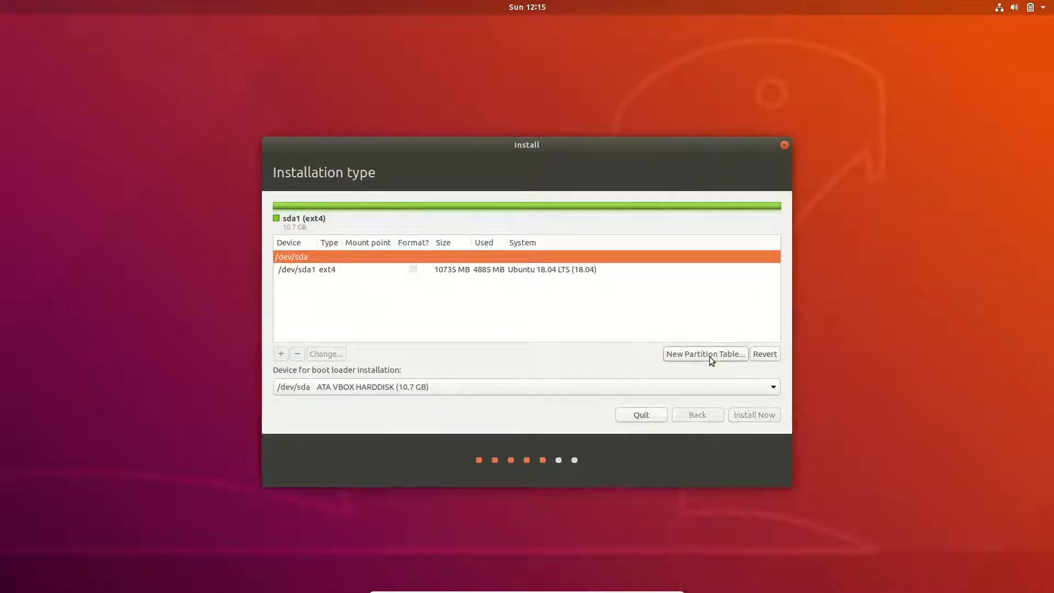
pyautogui.click(705, 354)
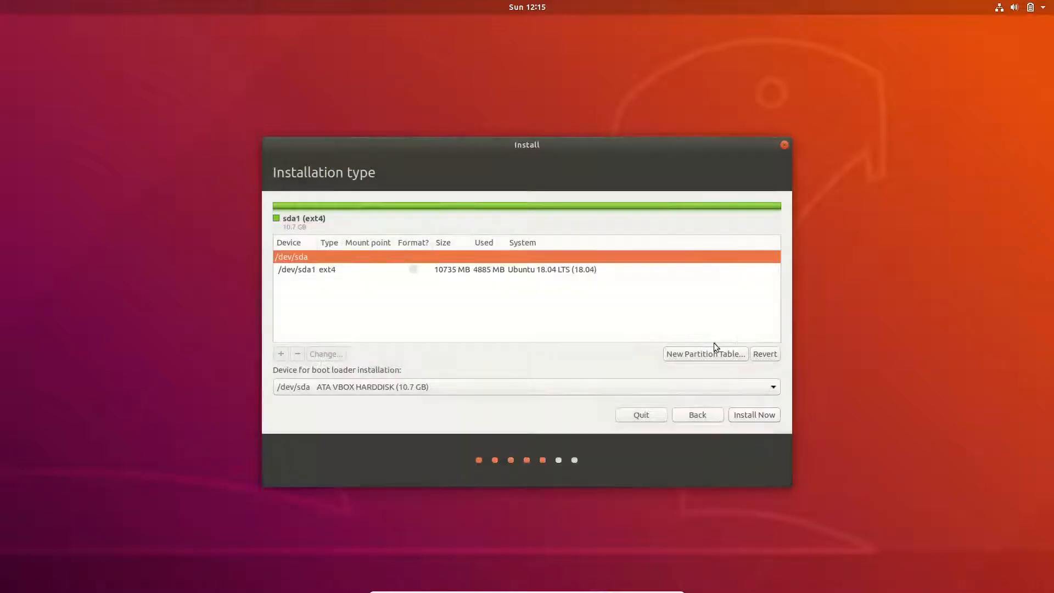
pyautogui.click(328, 269)
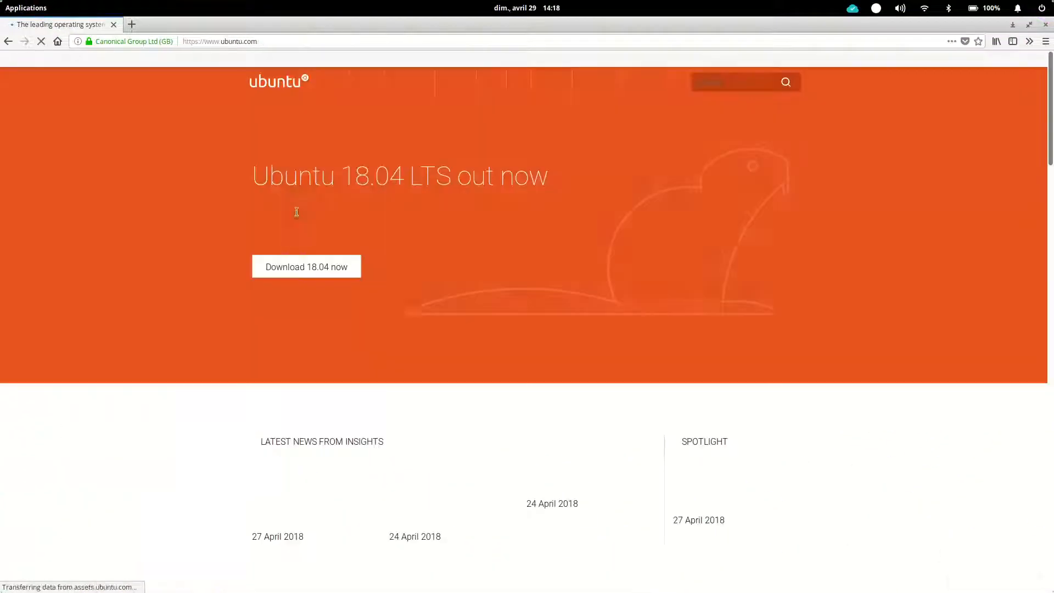
# - Reach the releases.ubuntu.com 18.04 listing via Download 18.04 and Alternative downloads
pyautogui.click(307, 266)
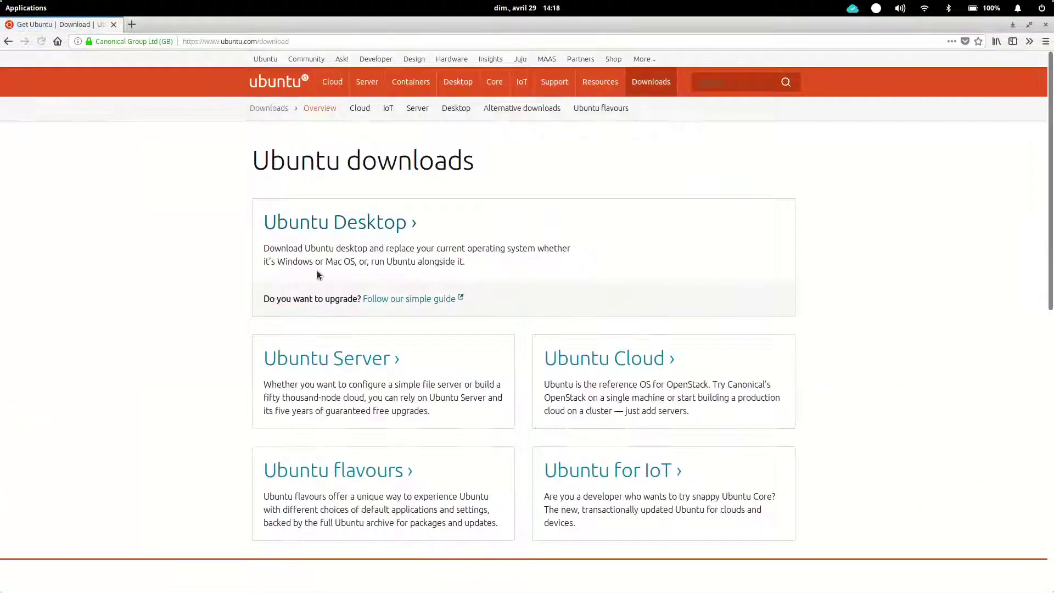
pyautogui.click(334, 222)
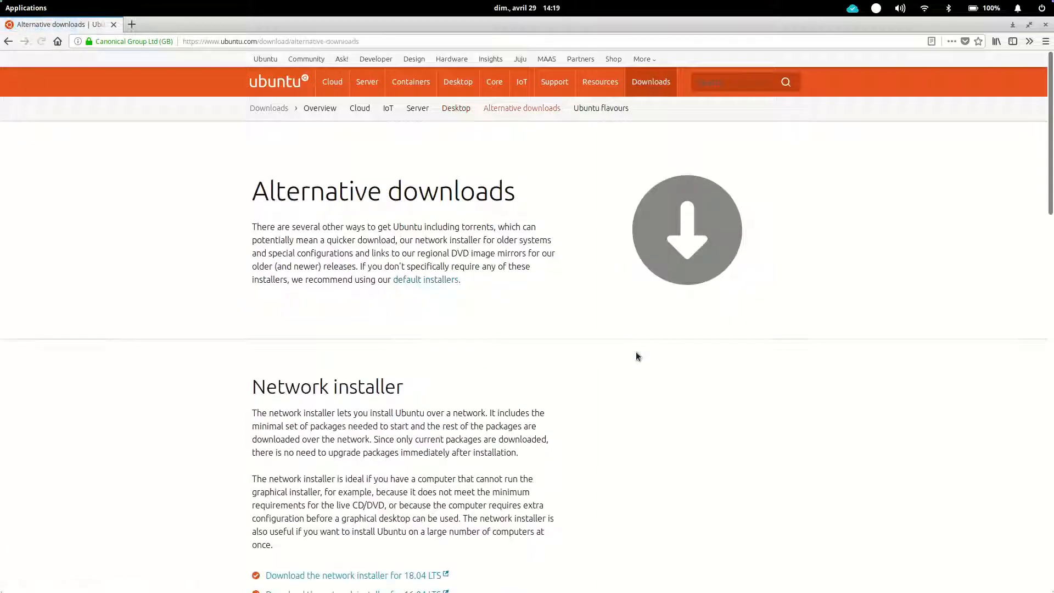
pyautogui.scroll(-3)
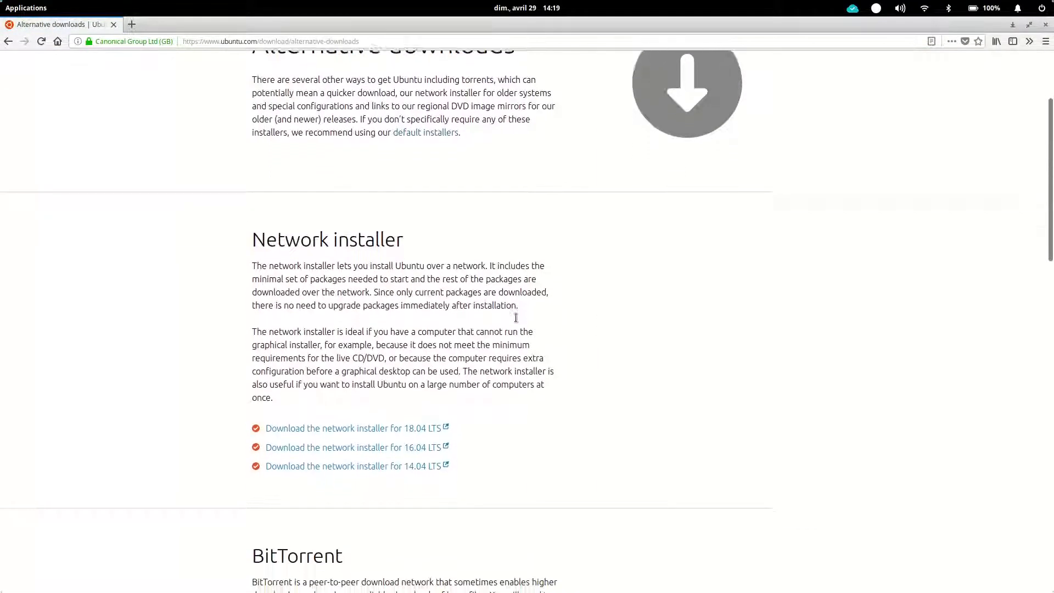
pyautogui.scroll(-3)
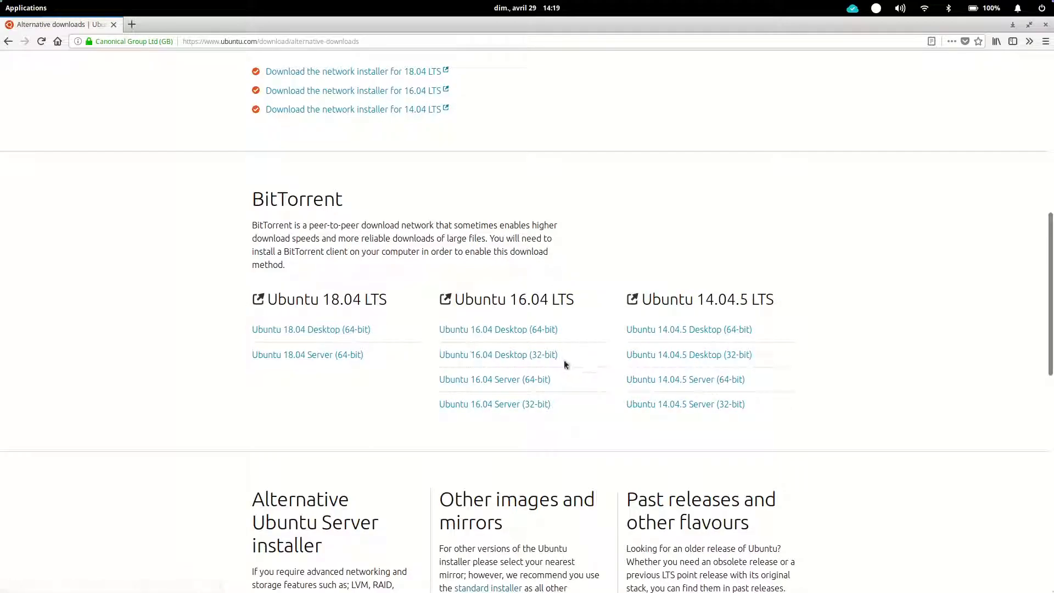
pyautogui.moveTo(314, 134)
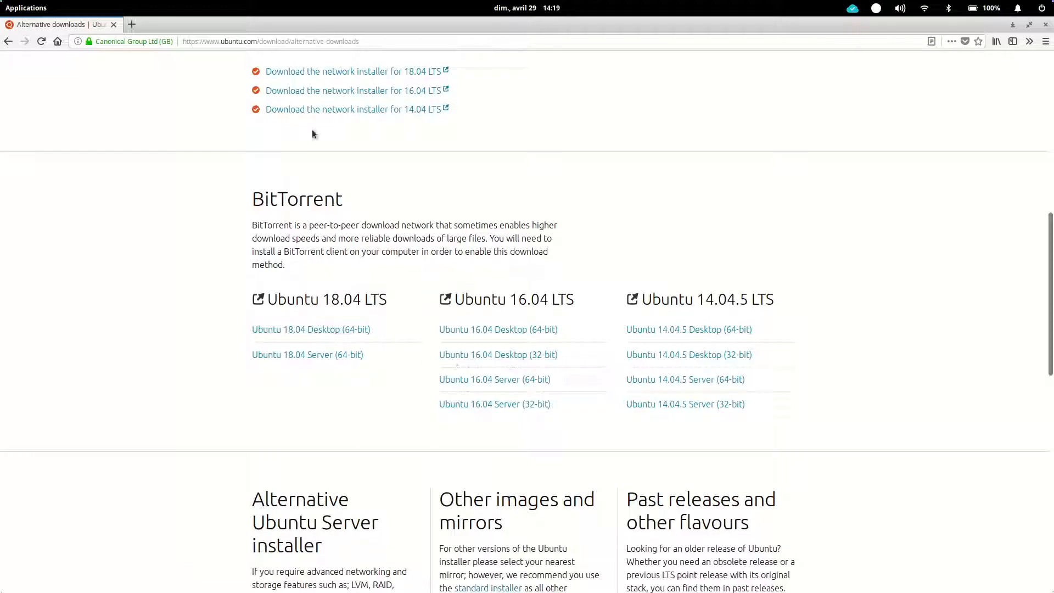
pyautogui.scroll(-3)
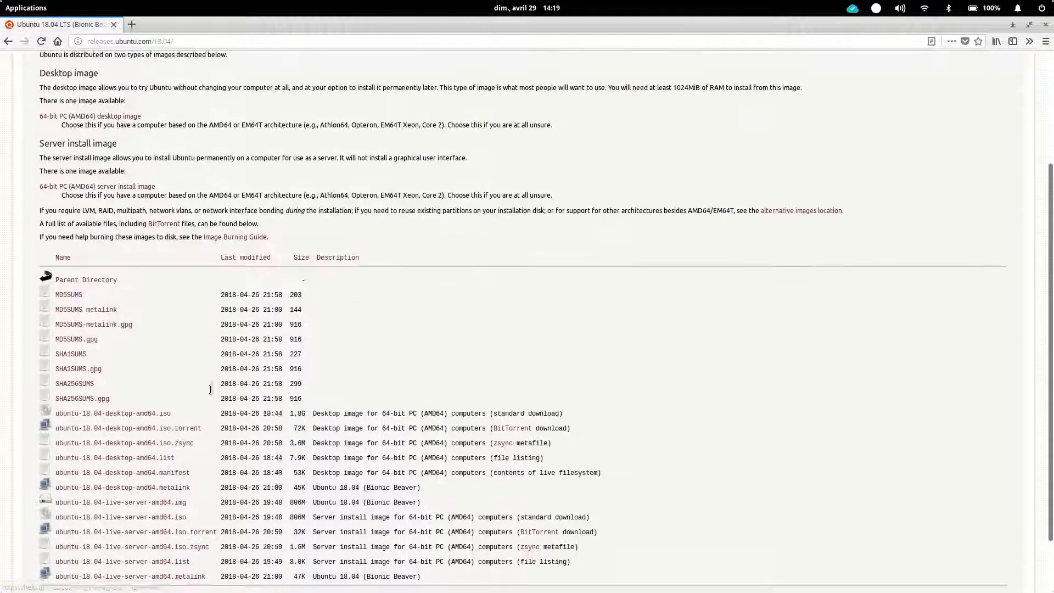
pyautogui.scroll(-3)
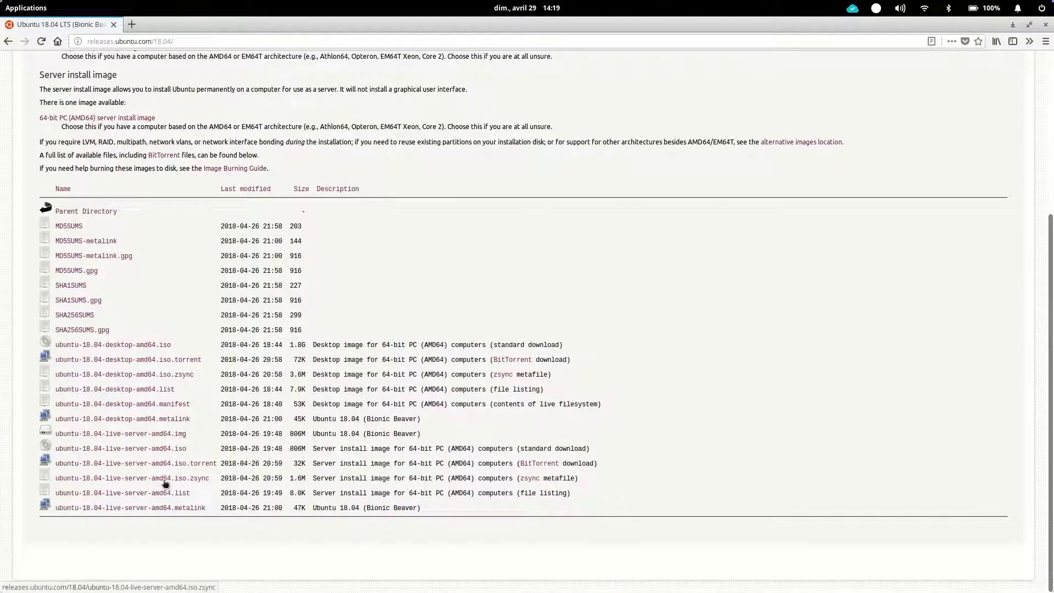
pyautogui.moveTo(148, 412)
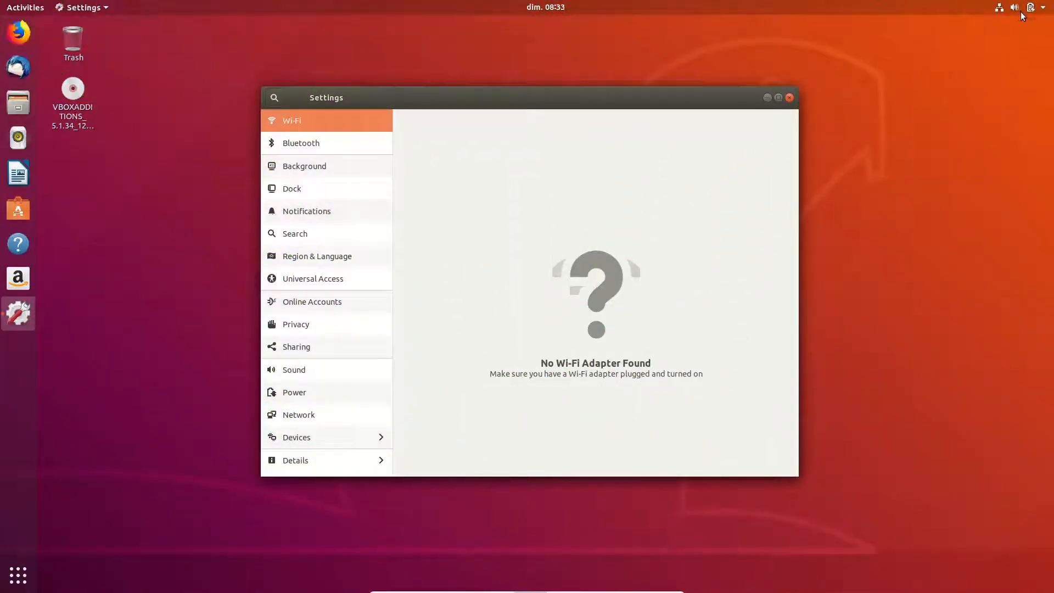
pyautogui.moveTo(581, 22)
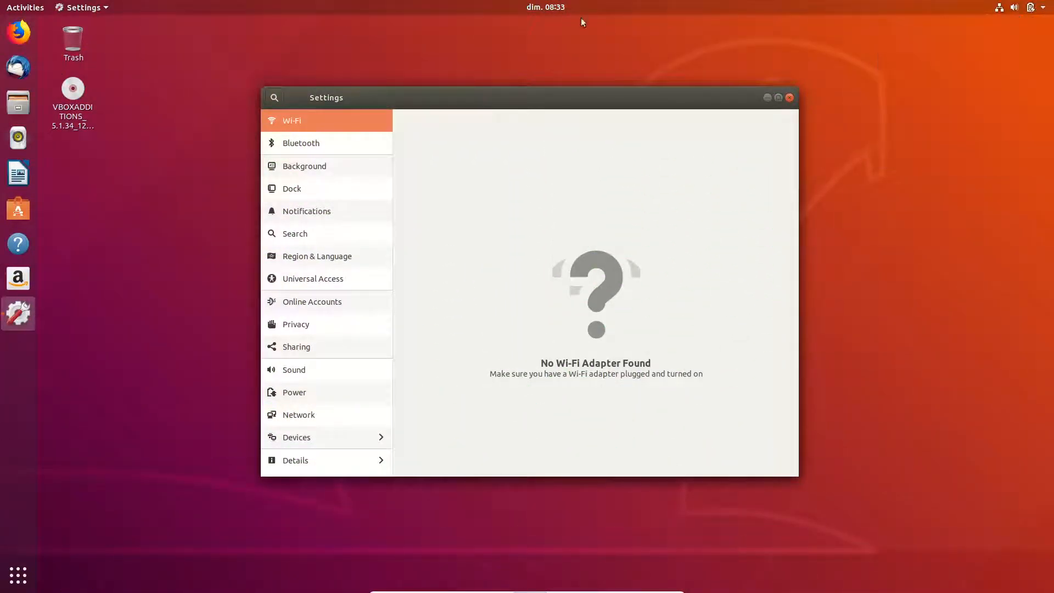
pyautogui.click(25, 7)
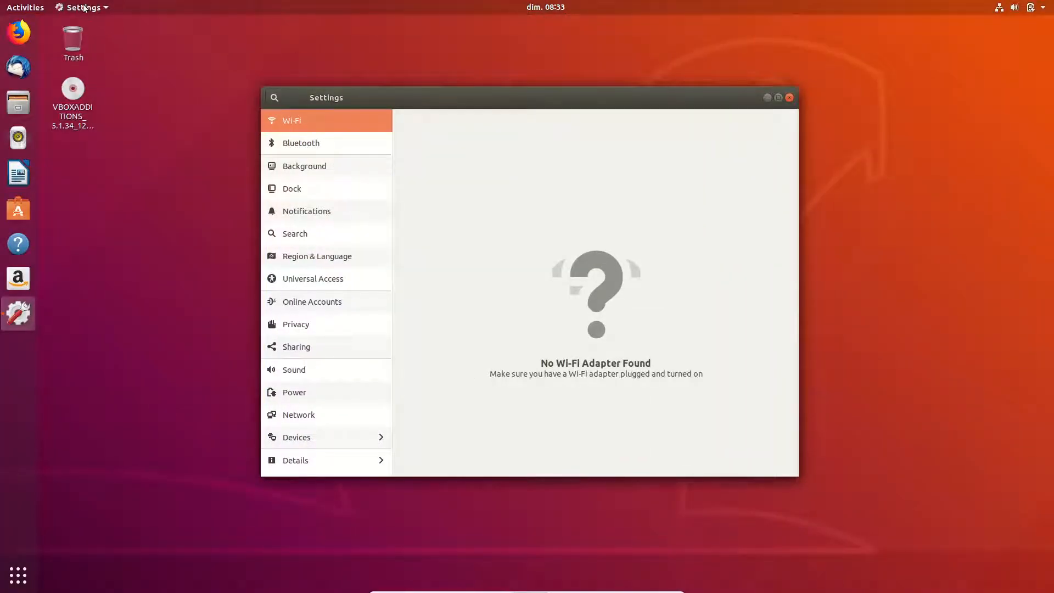
pyautogui.moveTo(426, 52)
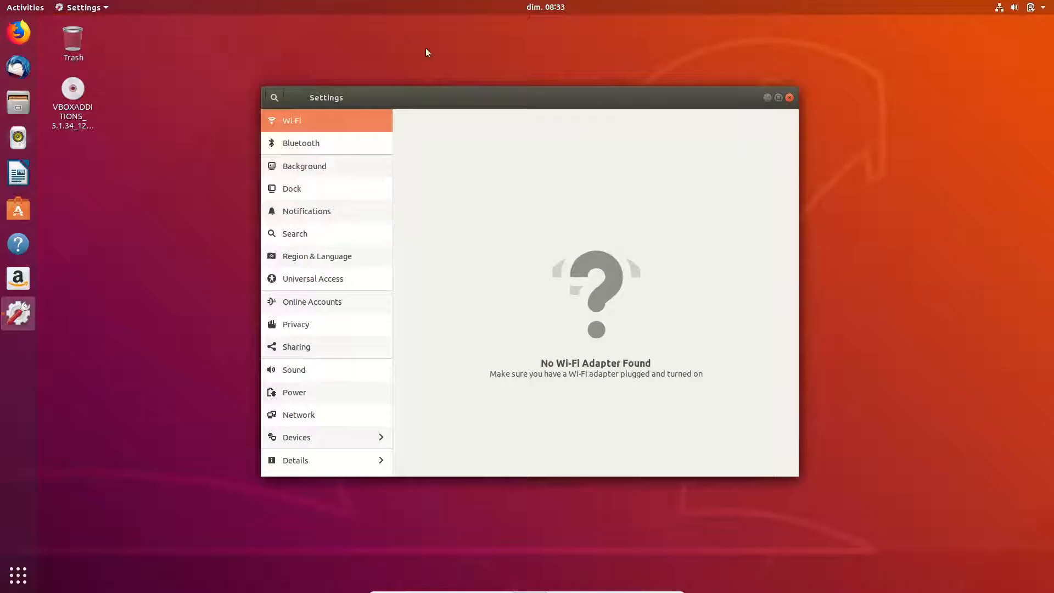
pyautogui.moveTo(508, 86)
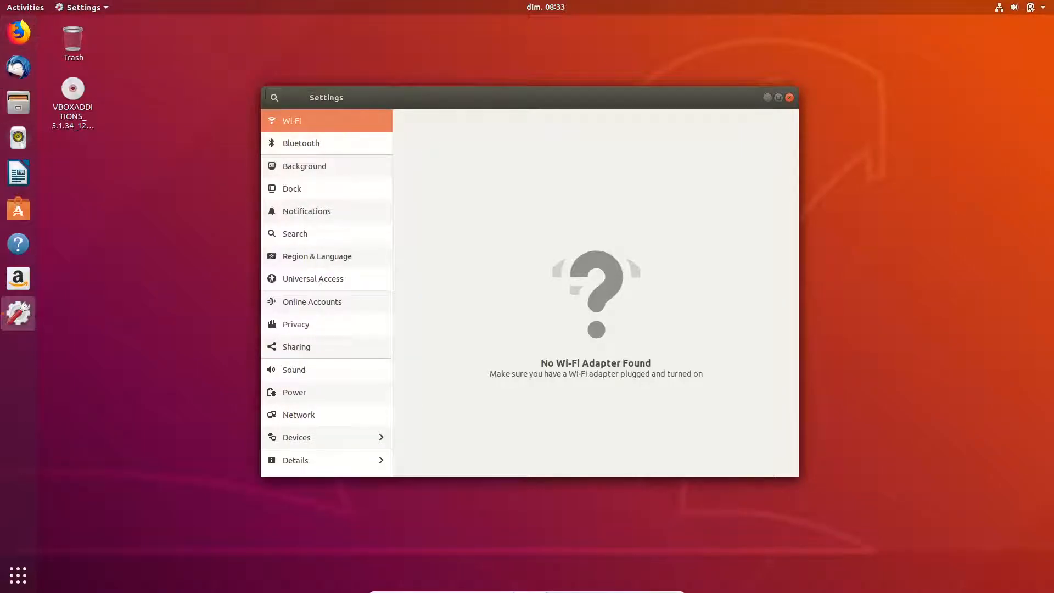
pyautogui.moveTo(18, 576)
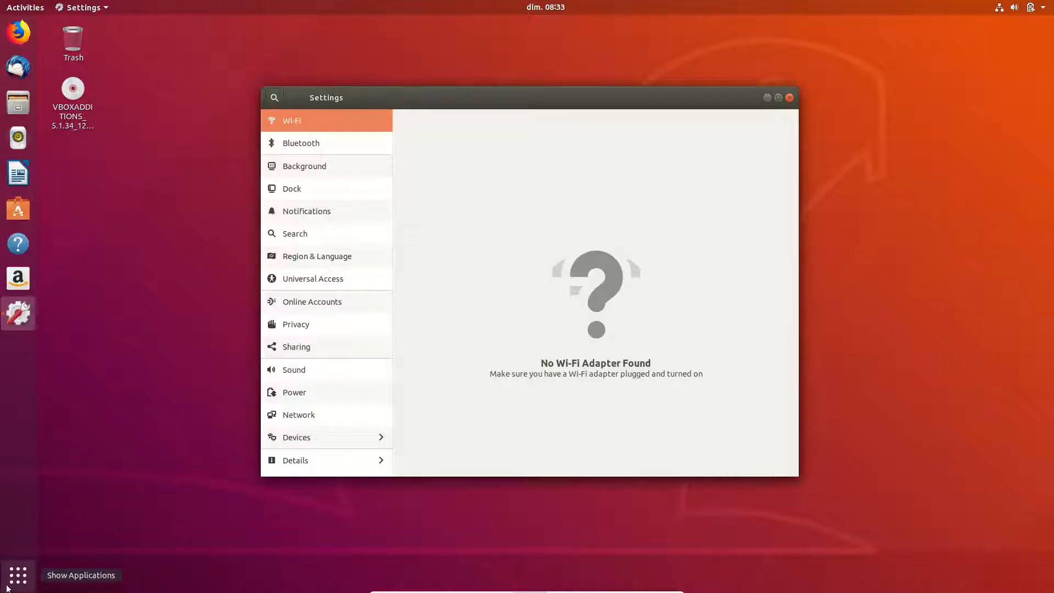
# - Pin the Settings app to the dock favourites from its right-click menu
pyautogui.click(17, 575)
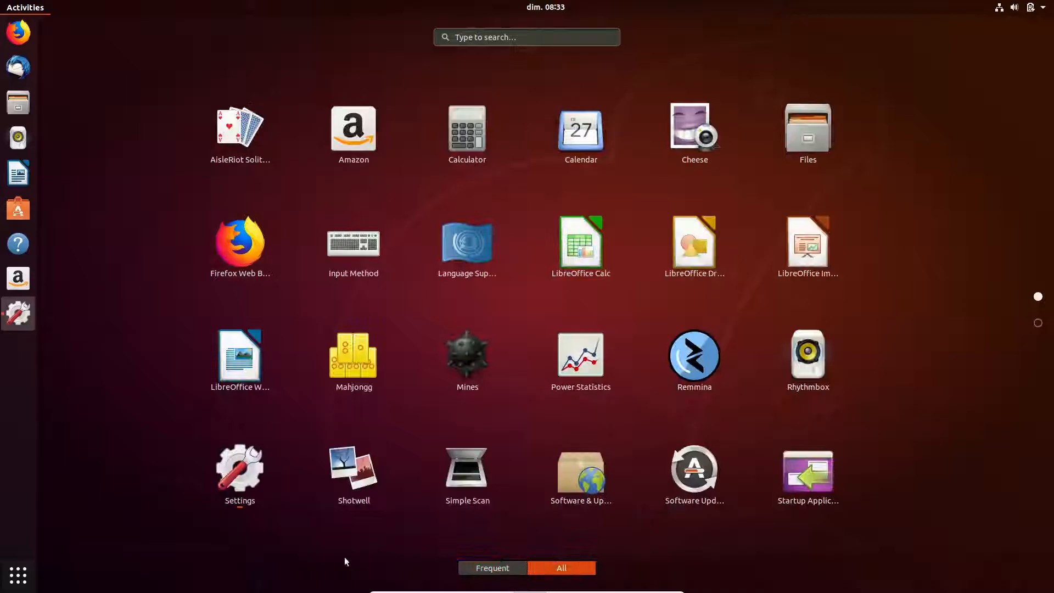
pyautogui.click(239, 468)
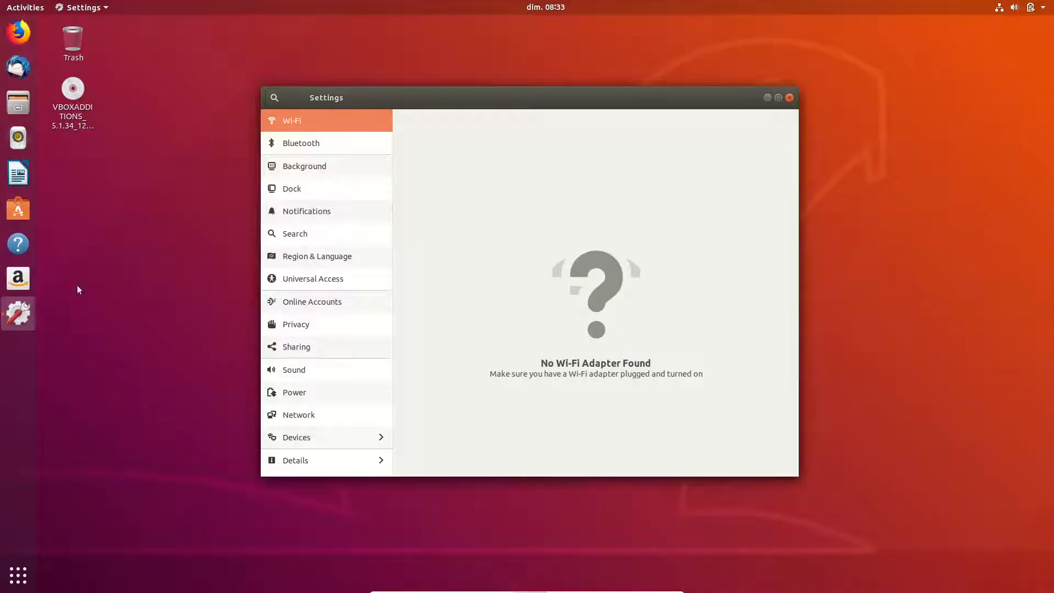
pyautogui.rightClick(18, 314)
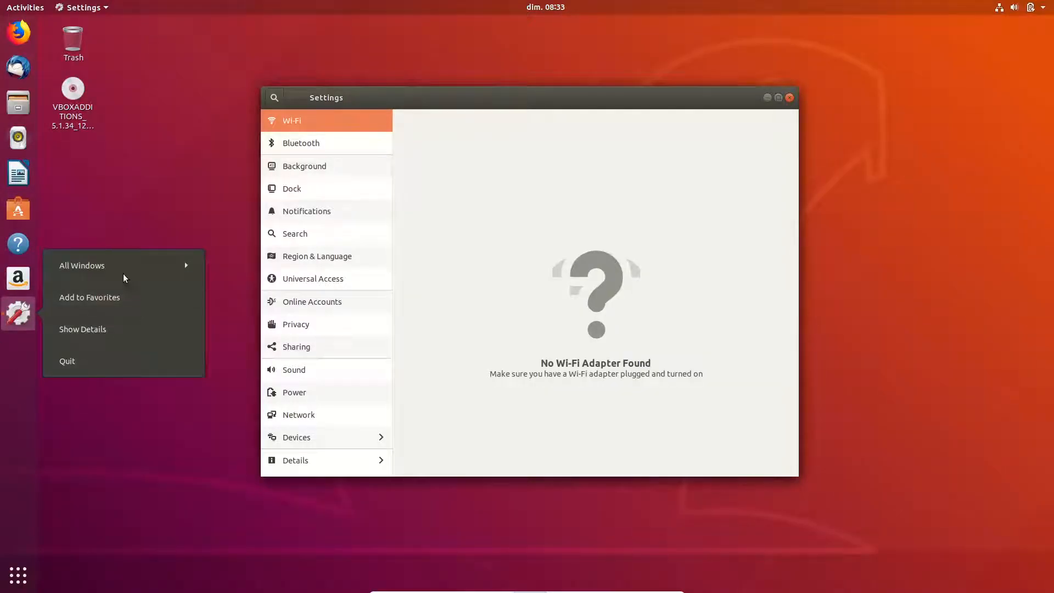
pyautogui.click(91, 296)
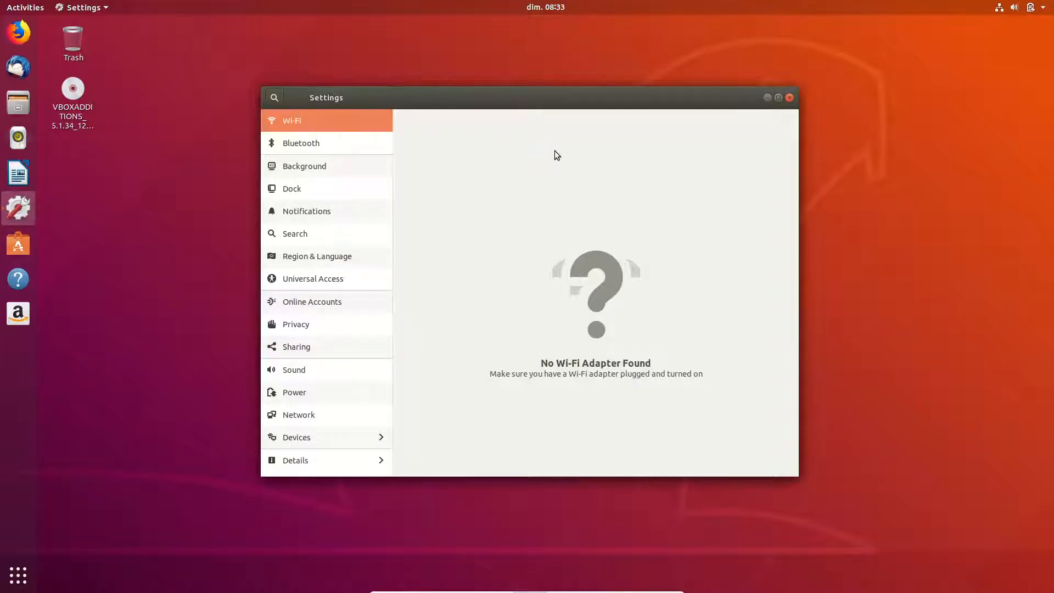
pyautogui.moveTo(525, 144)
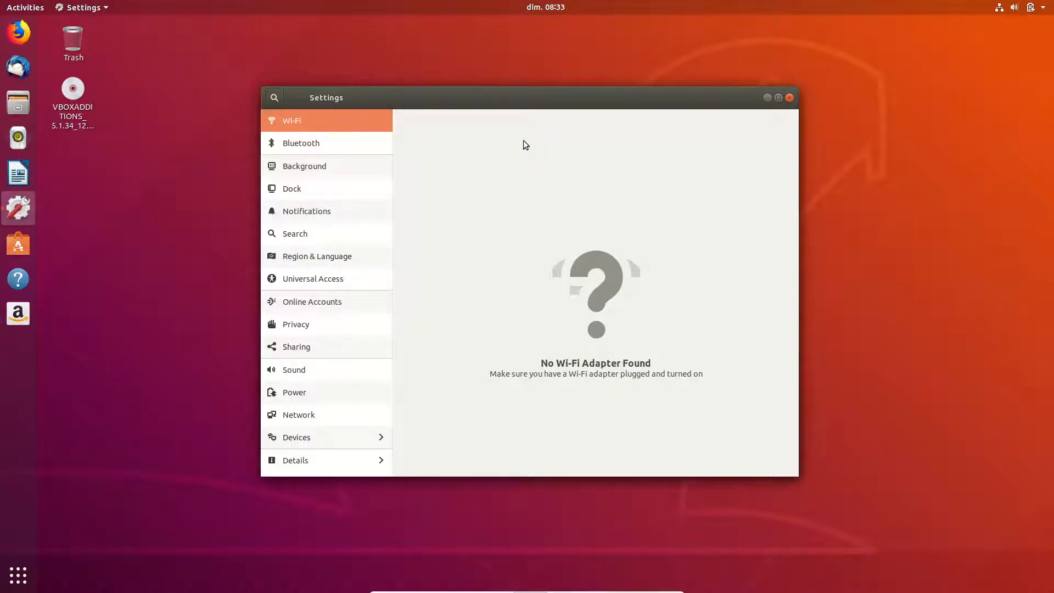
pyautogui.moveTo(522, 147)
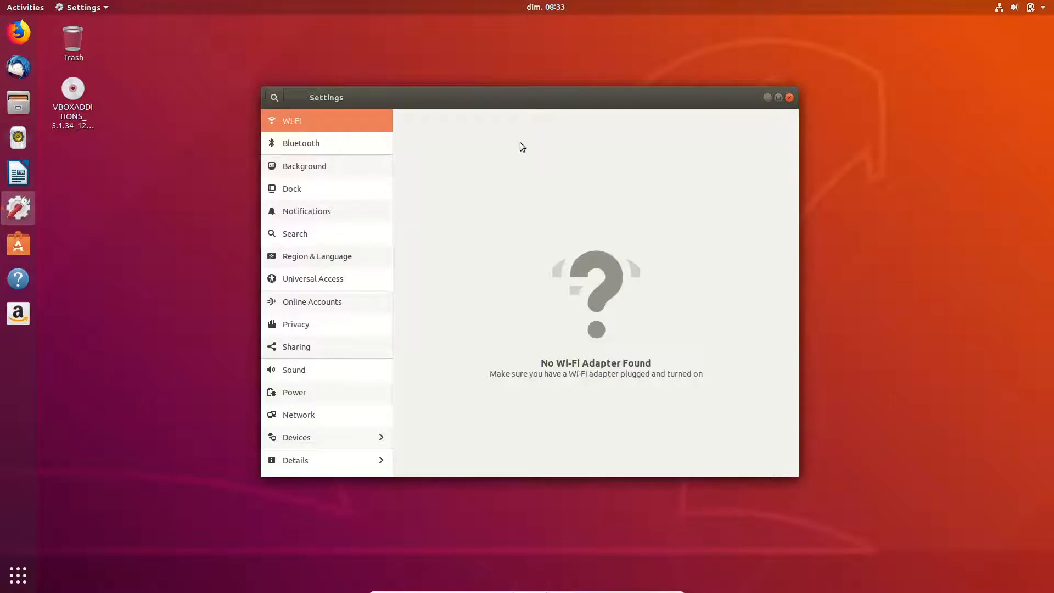
pyautogui.moveTo(542, 98)
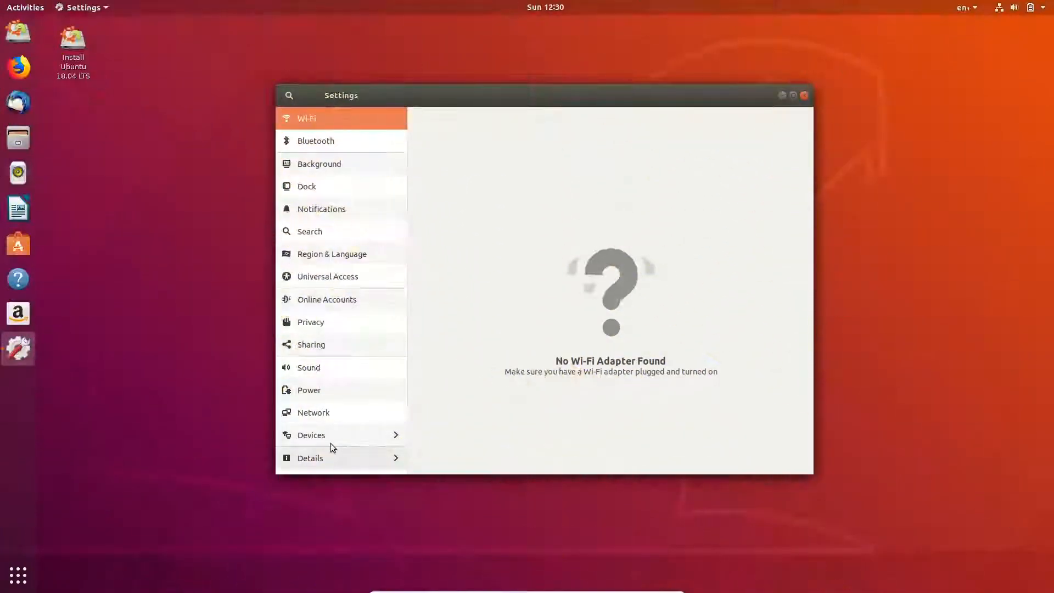
# - Turn Night Light on with a manual schedule ending at 07:00 in Displays settings
pyautogui.click(312, 435)
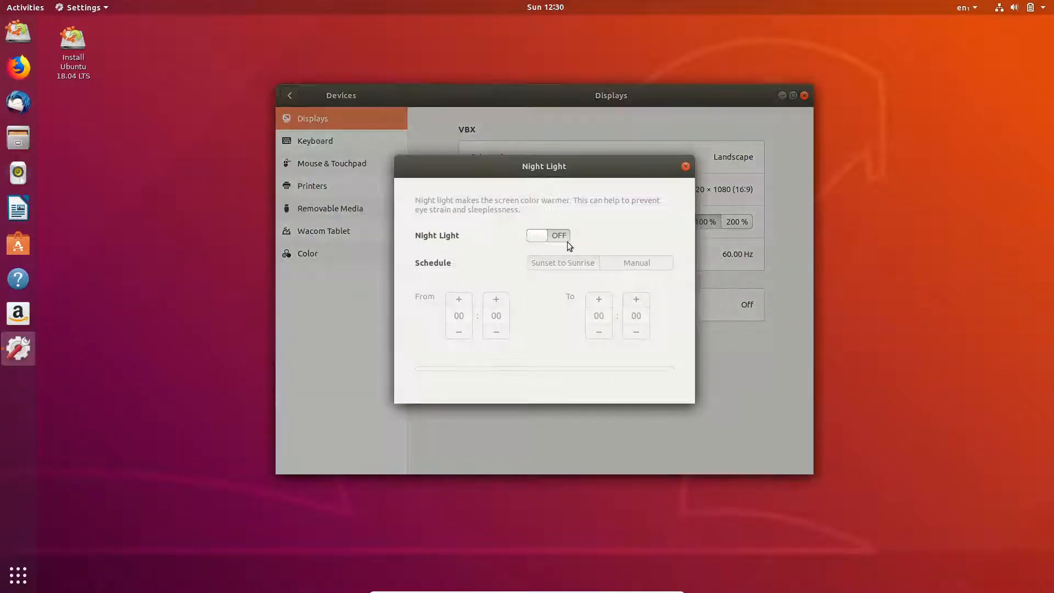
pyautogui.click(548, 235)
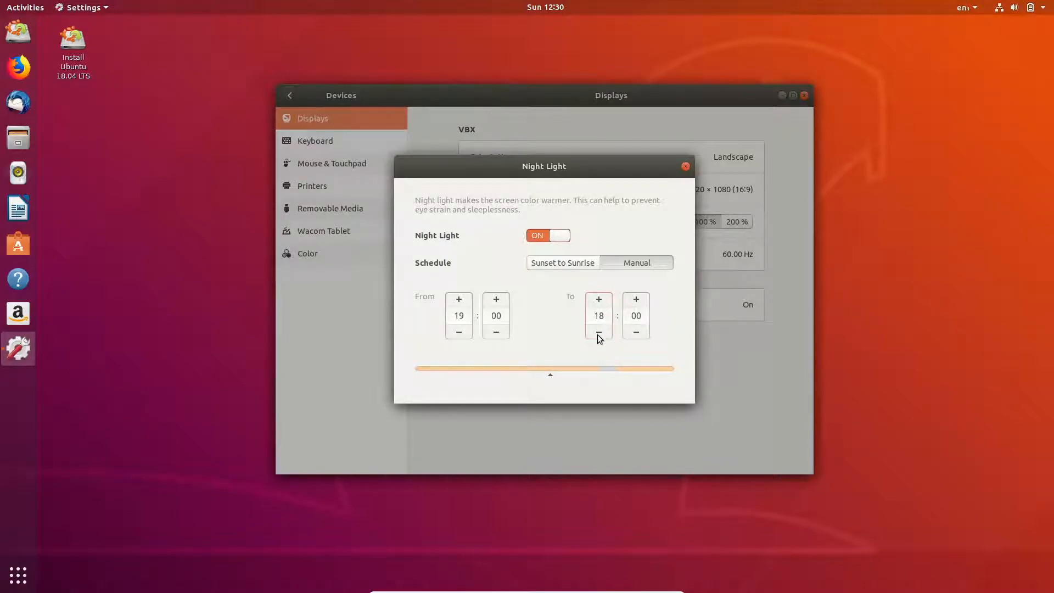
pyautogui.click(599, 331)
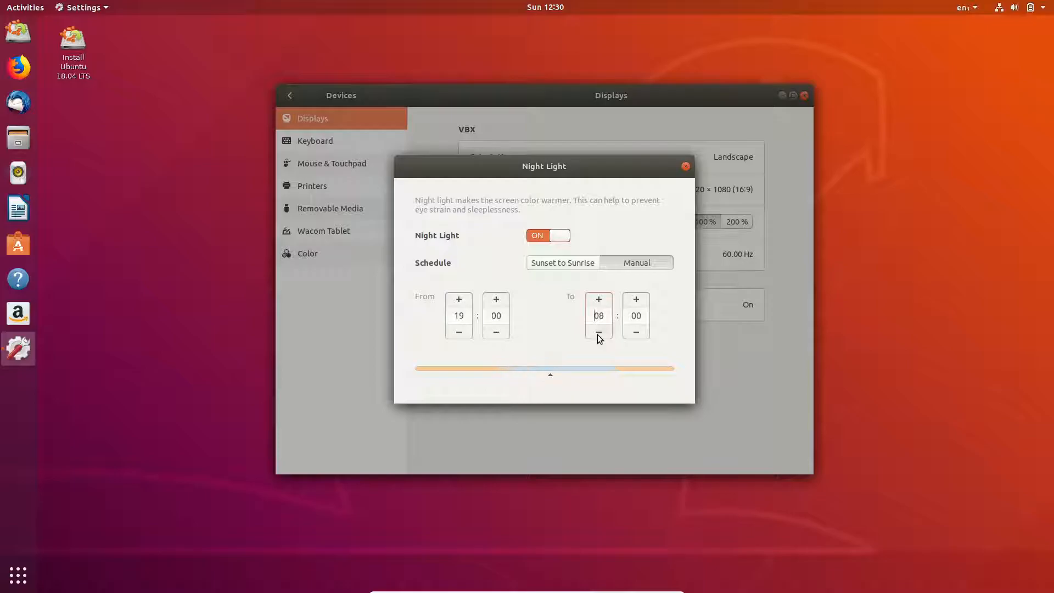
pyautogui.click(548, 235)
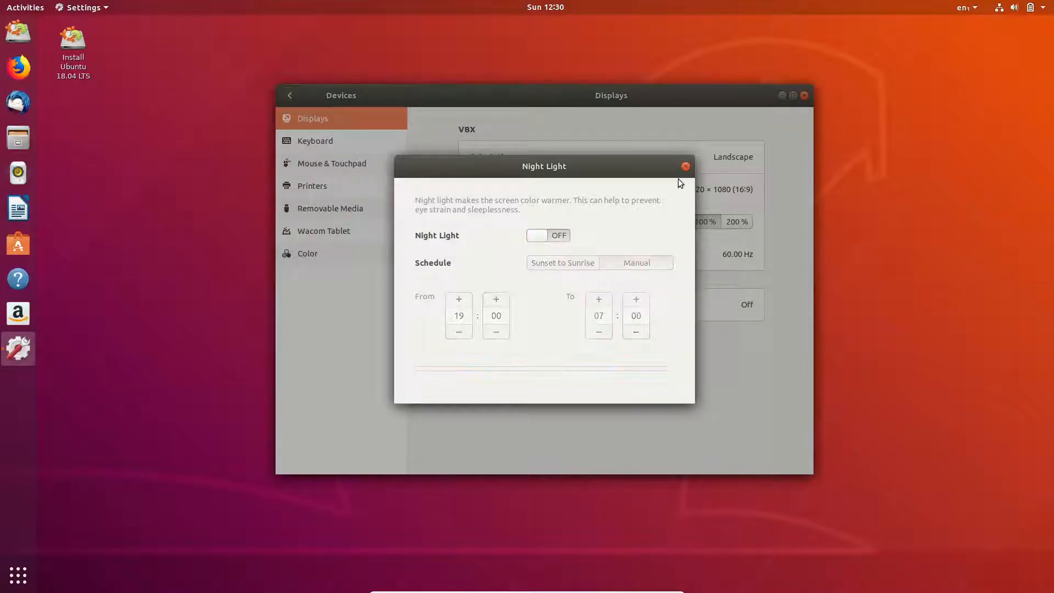
pyautogui.click(685, 166)
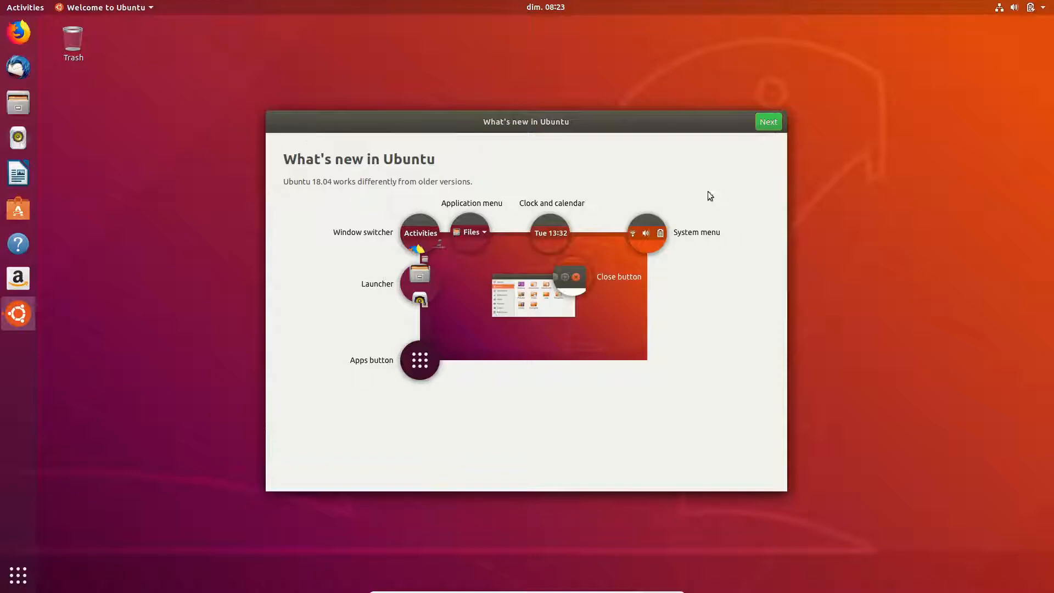
# - Start Livepatch setup, authenticate, then cancel the Ubuntu single sign-on prompt
pyautogui.click(769, 120)
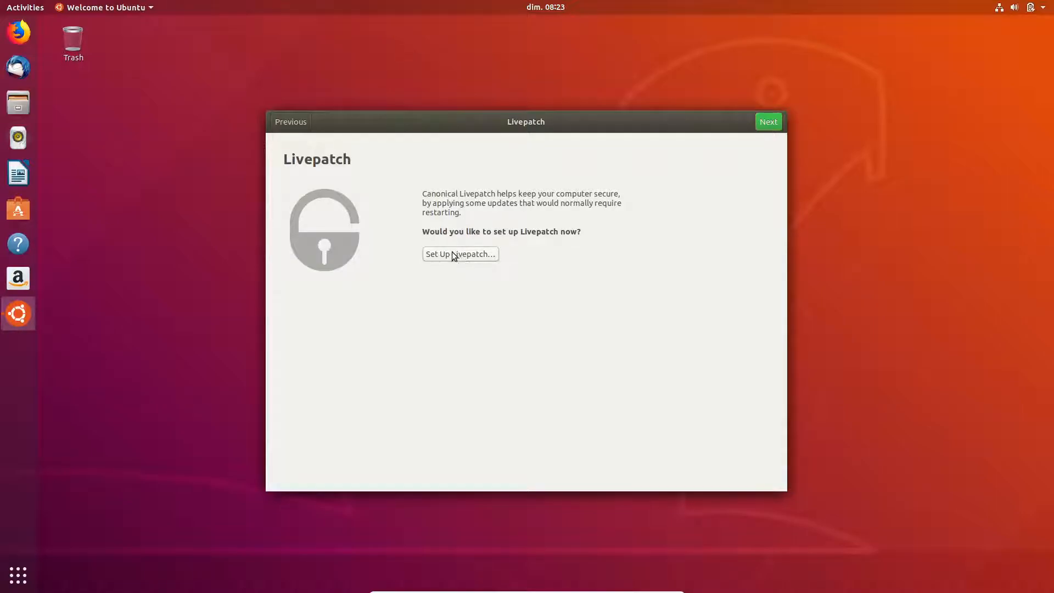
pyautogui.click(460, 255)
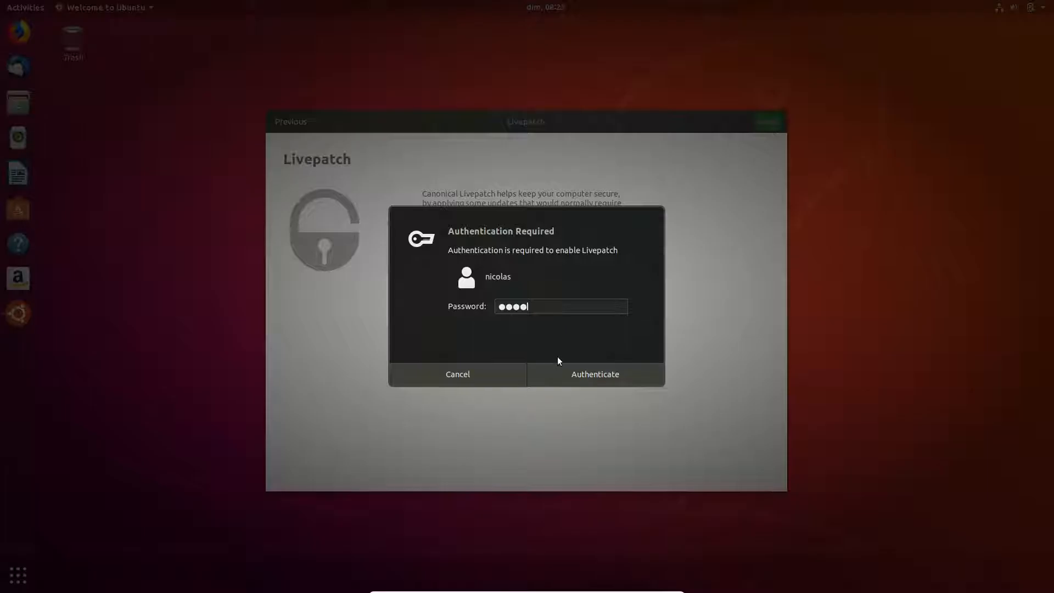
pyautogui.click(594, 373)
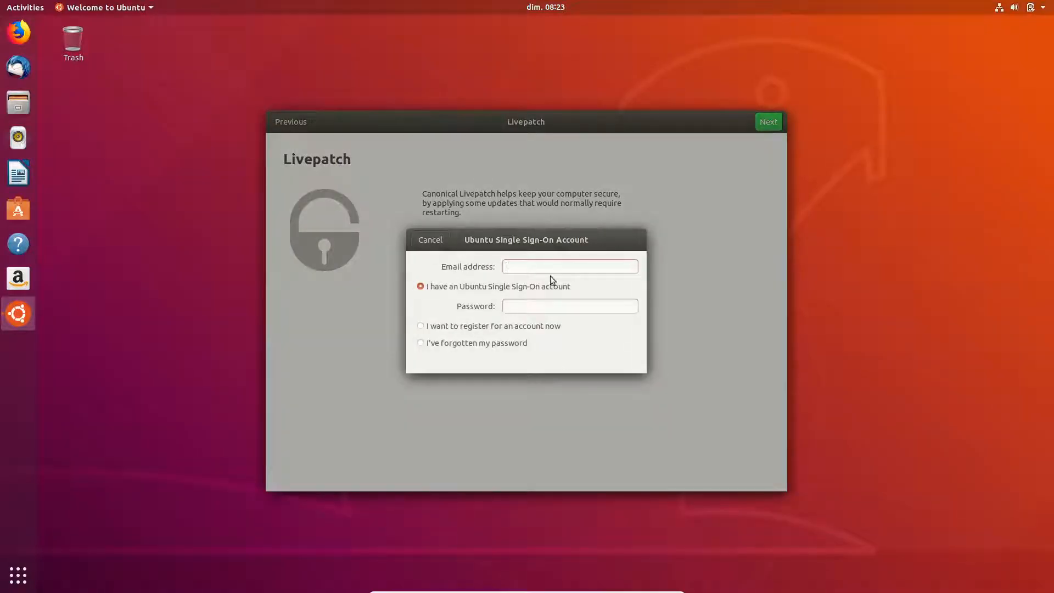
pyautogui.click(430, 239)
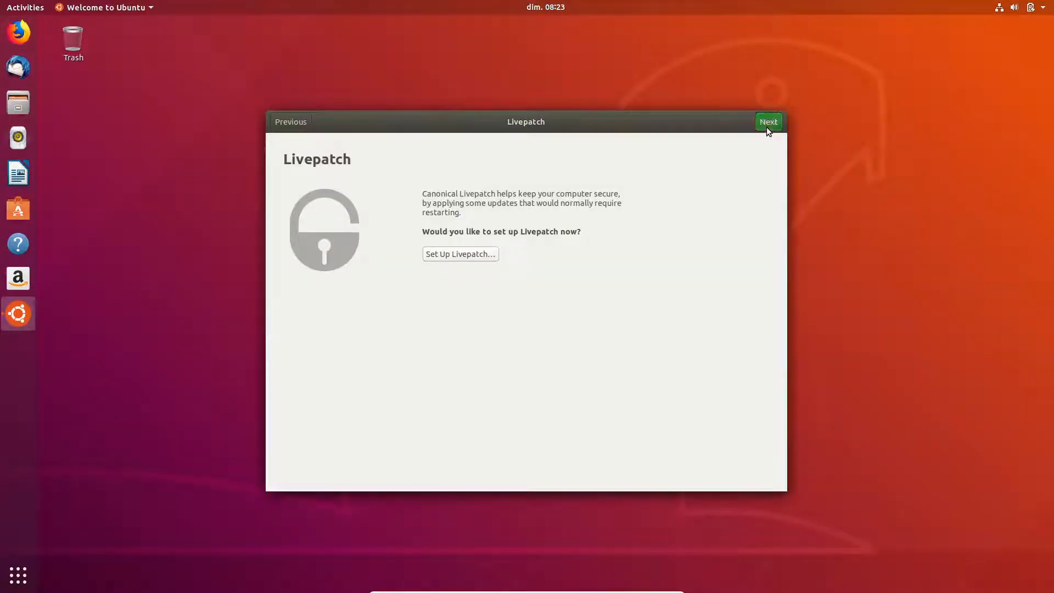
# - Continue to the Help improve Ubuntu page and view the first system report
pyautogui.click(769, 121)
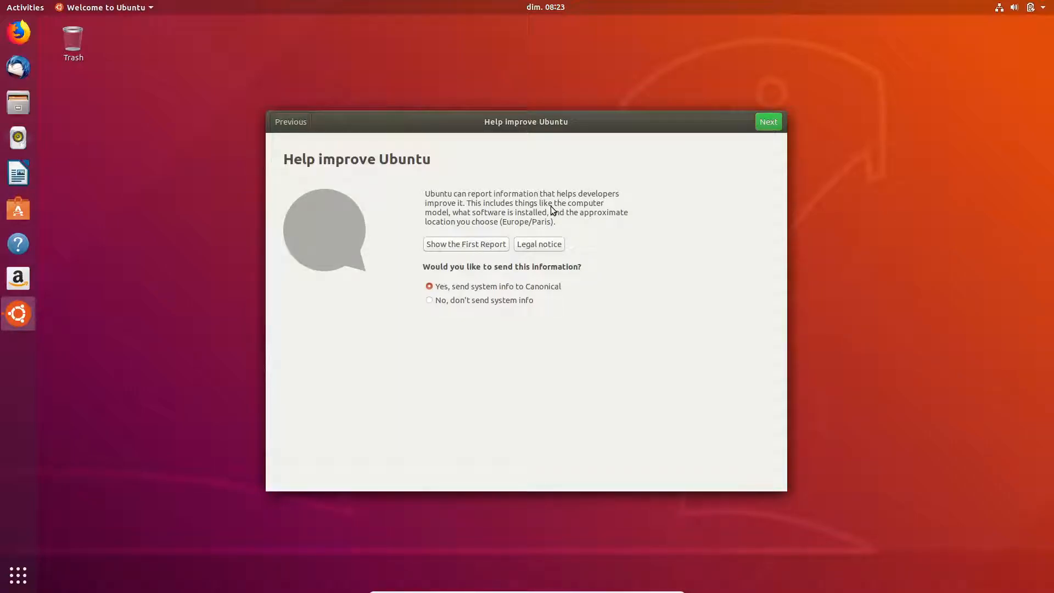
pyautogui.click(768, 121)
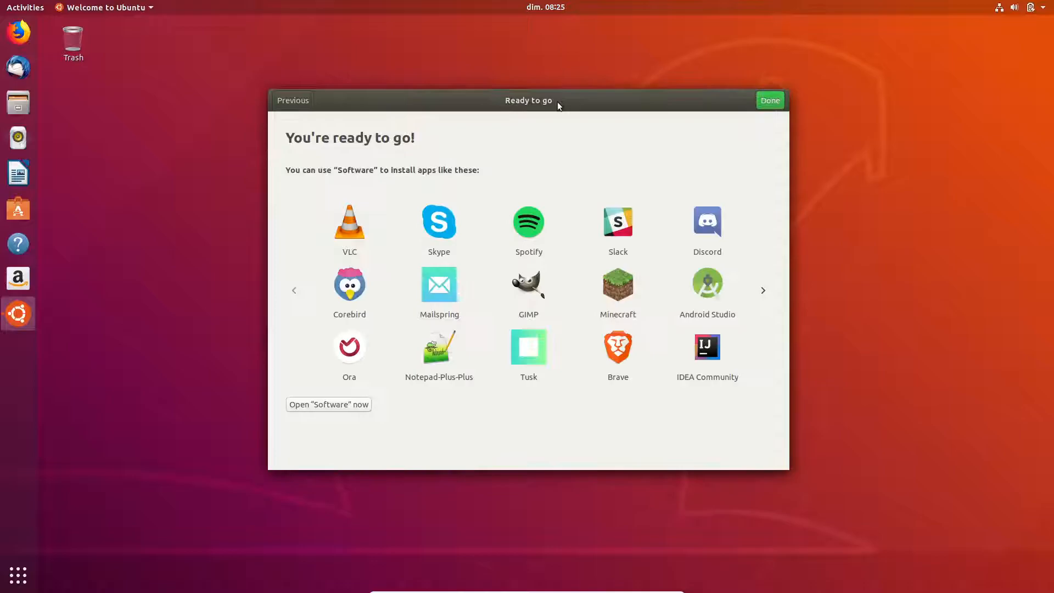
pyautogui.moveTo(619, 192)
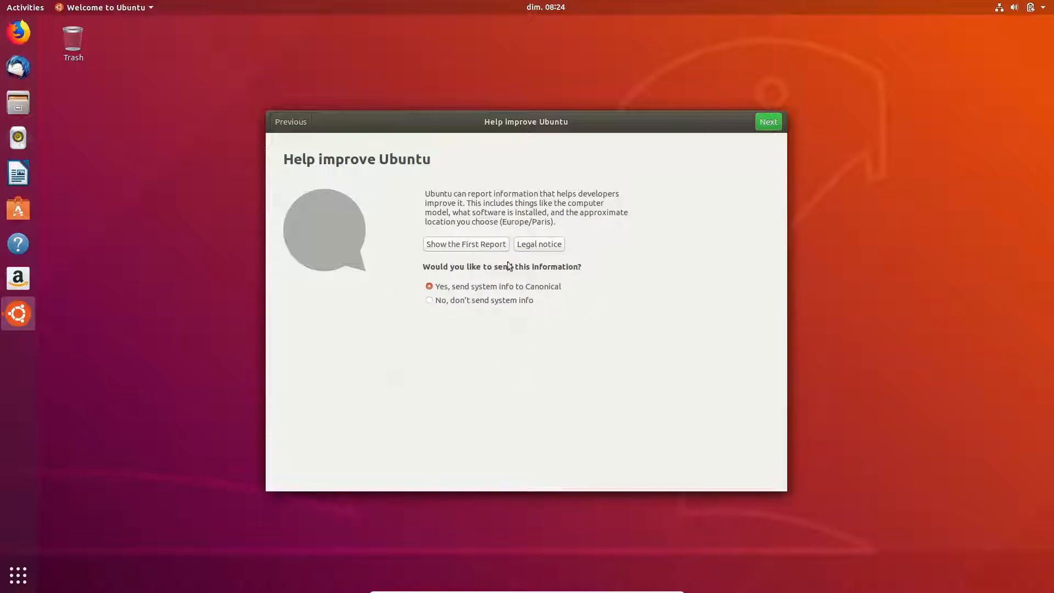
pyautogui.moveTo(495, 267)
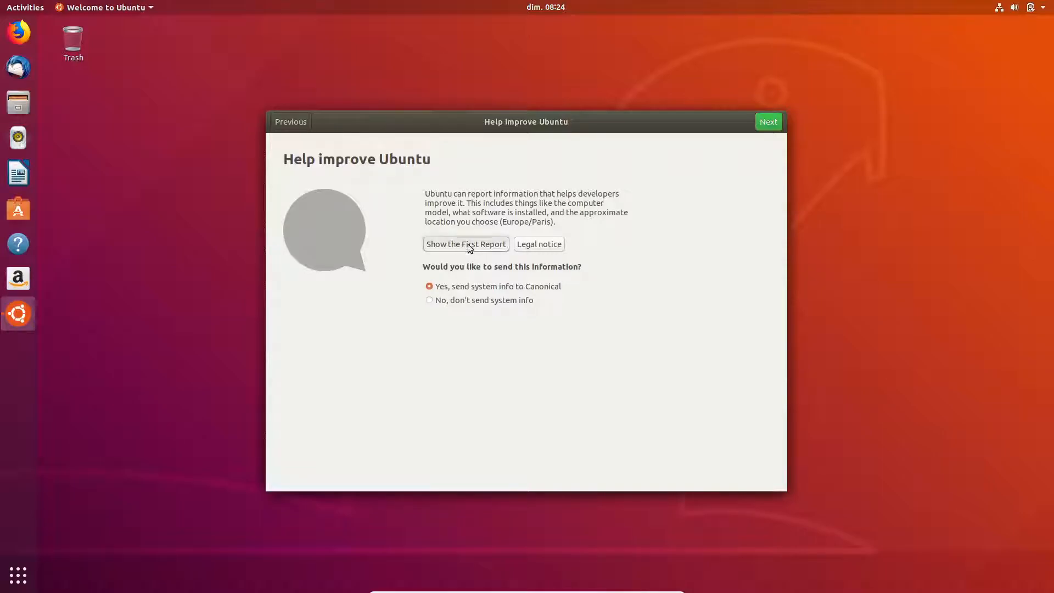
pyautogui.click(466, 244)
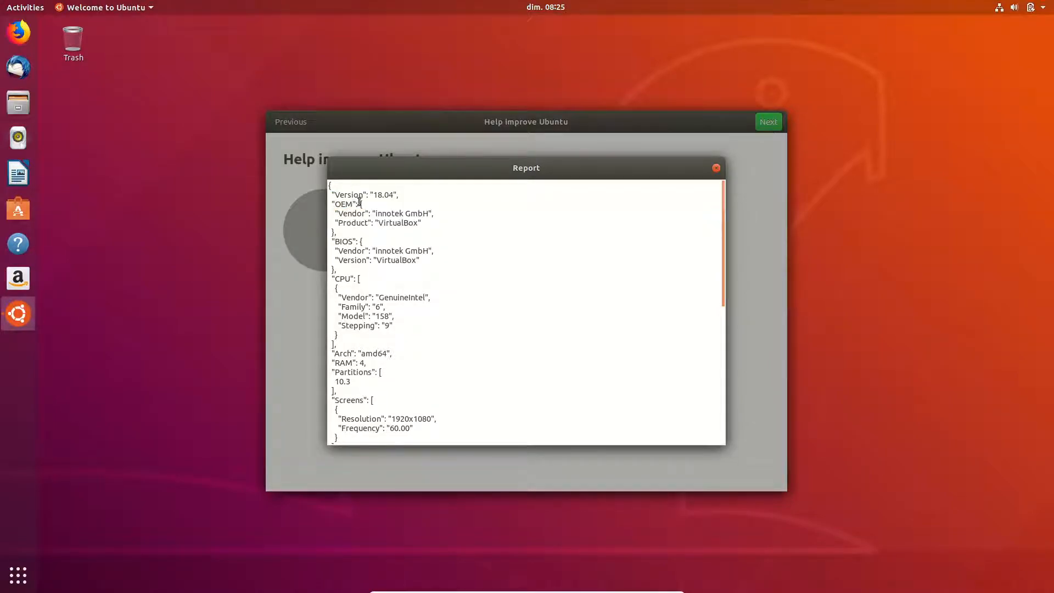
# - Scroll the report to the Session entry showing type x11, then write 'smiley' in Text Editor
pyautogui.scroll(-3)
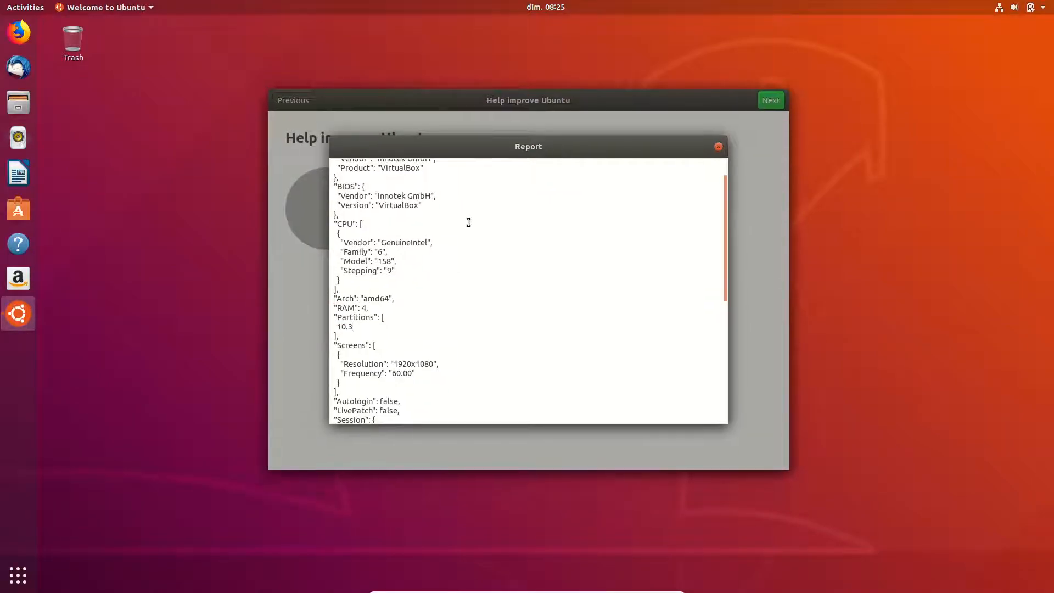
pyautogui.scroll(-3)
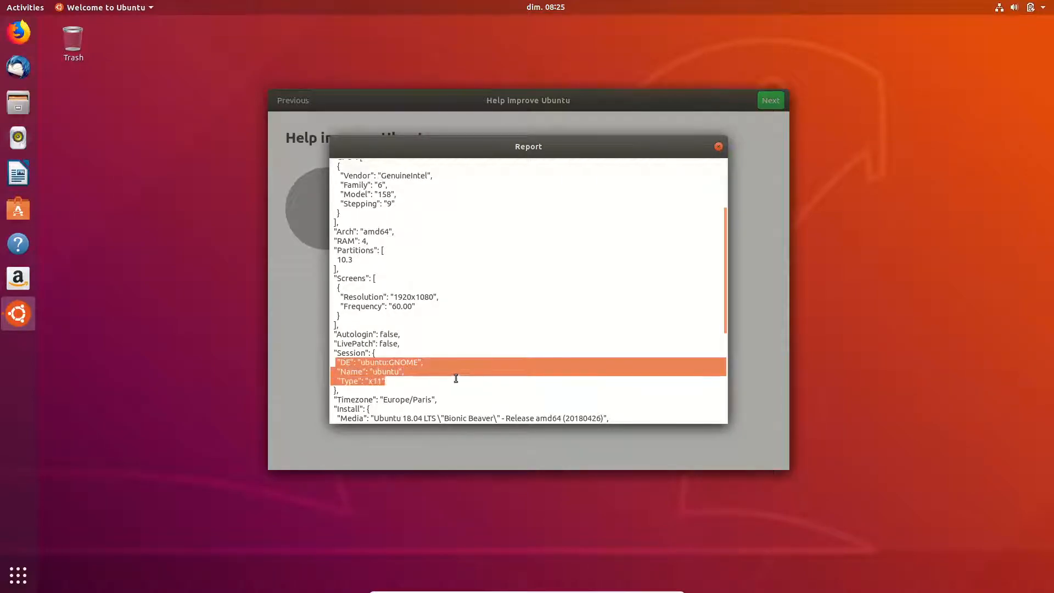
pyautogui.click(391, 362)
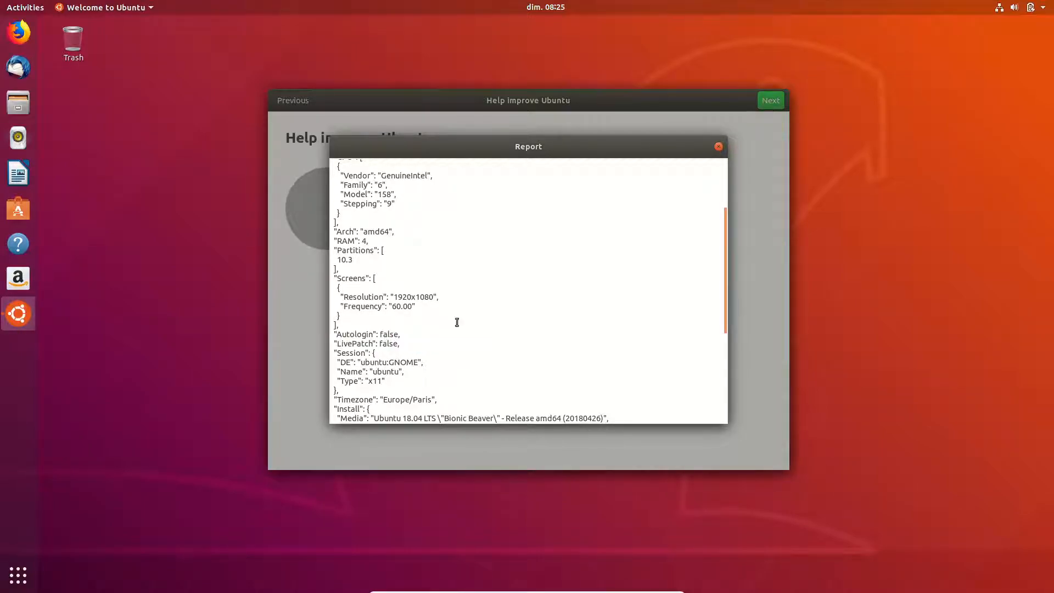
pyautogui.scroll(-3)
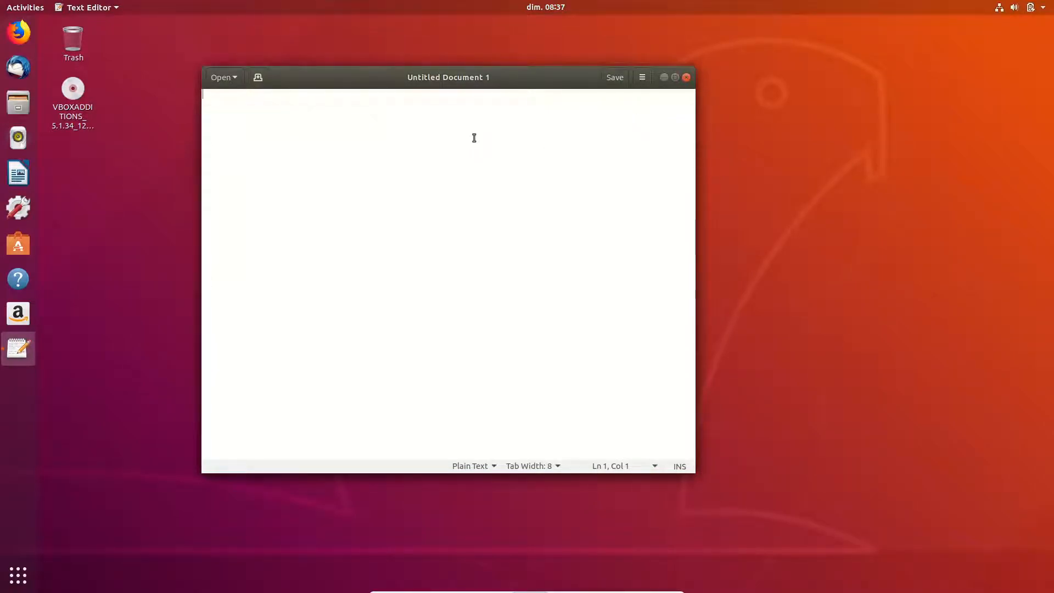
pyautogui.write('smiley')
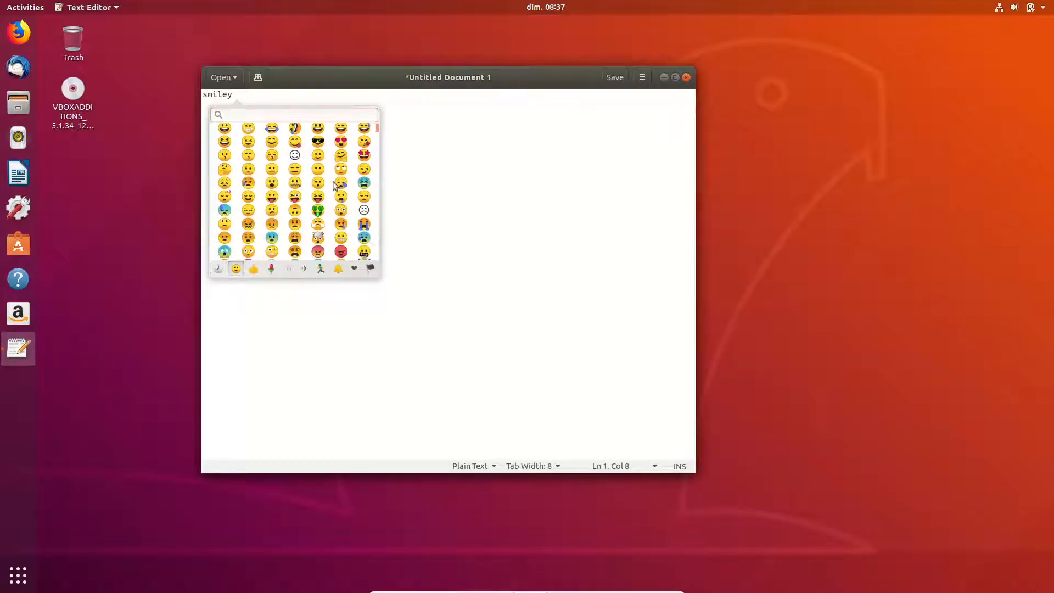
# - Browse the emoji chooser to the animals & nature category
pyautogui.click(270, 268)
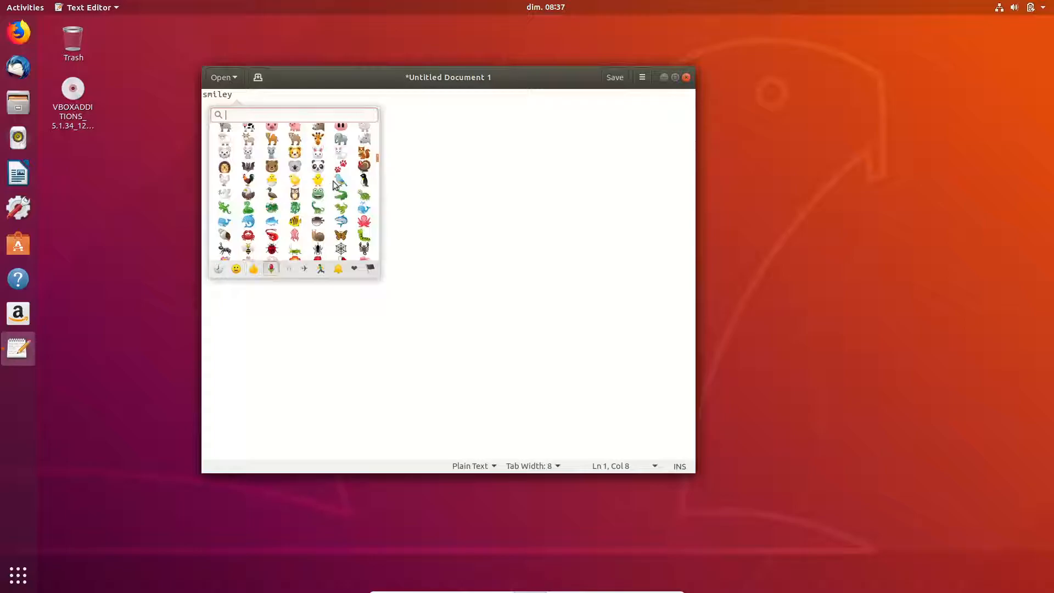
pyautogui.click(304, 268)
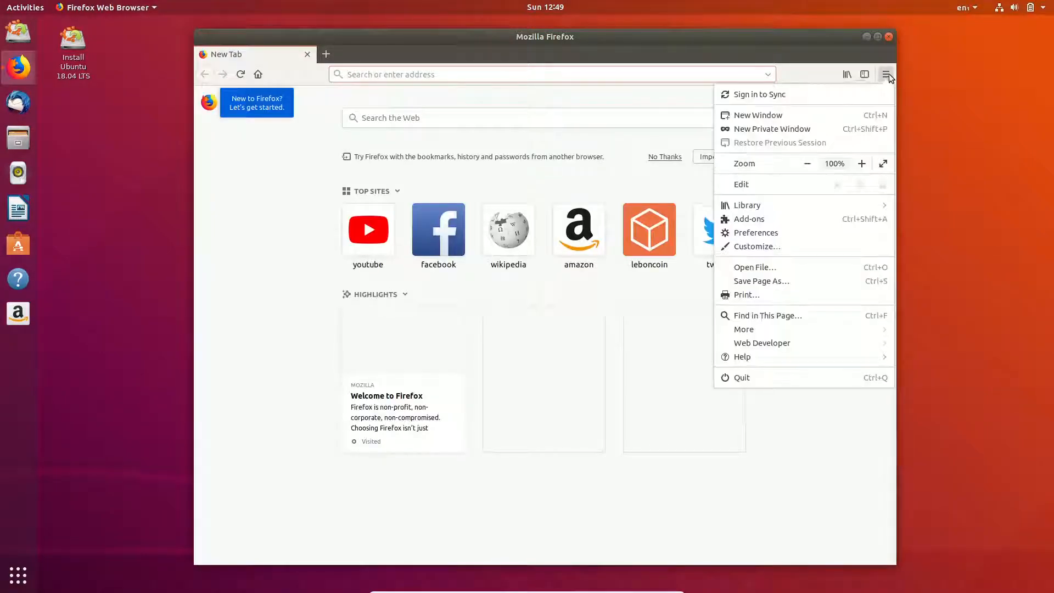
# - Show the About Firefox window reporting Firefox Quantum 59.0.2 via Help
pyautogui.click(742, 356)
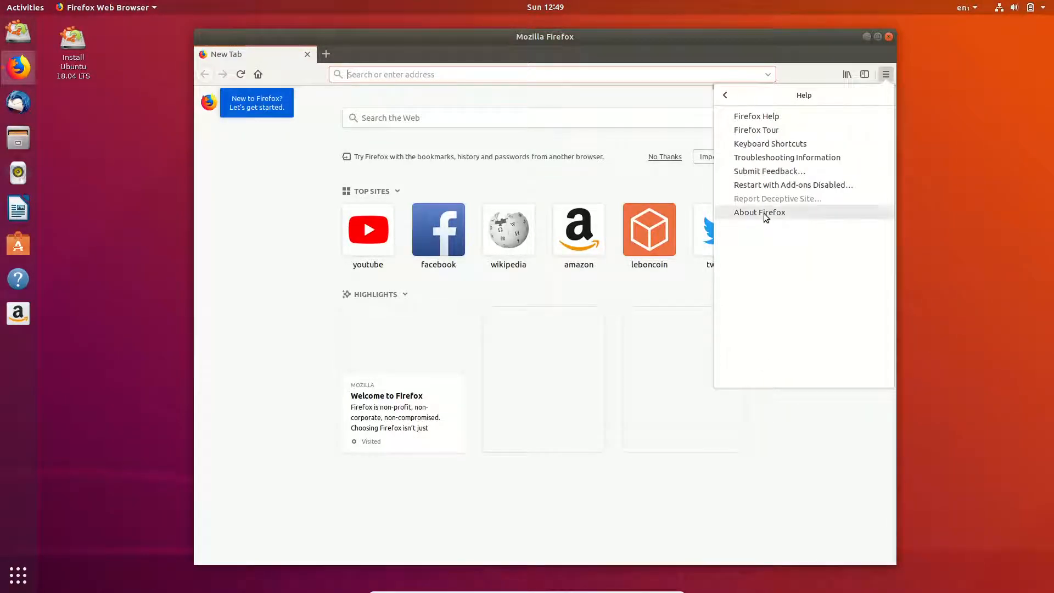
pyautogui.click(759, 212)
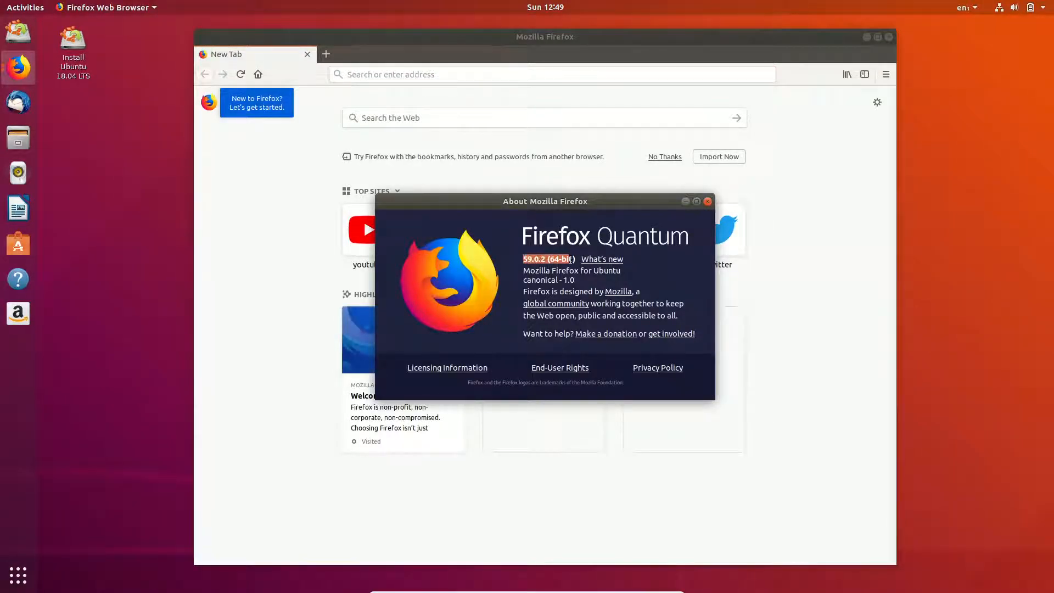
pyautogui.click(707, 201)
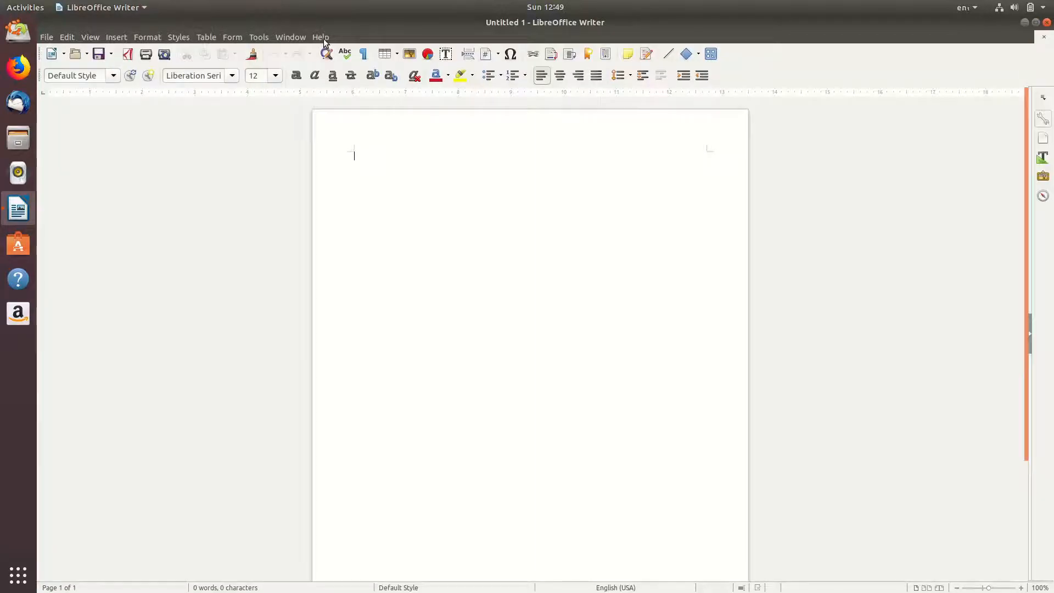
# - Show the Help menu of the blank Untitled 1 Writer document before closing it
pyautogui.click(321, 37)
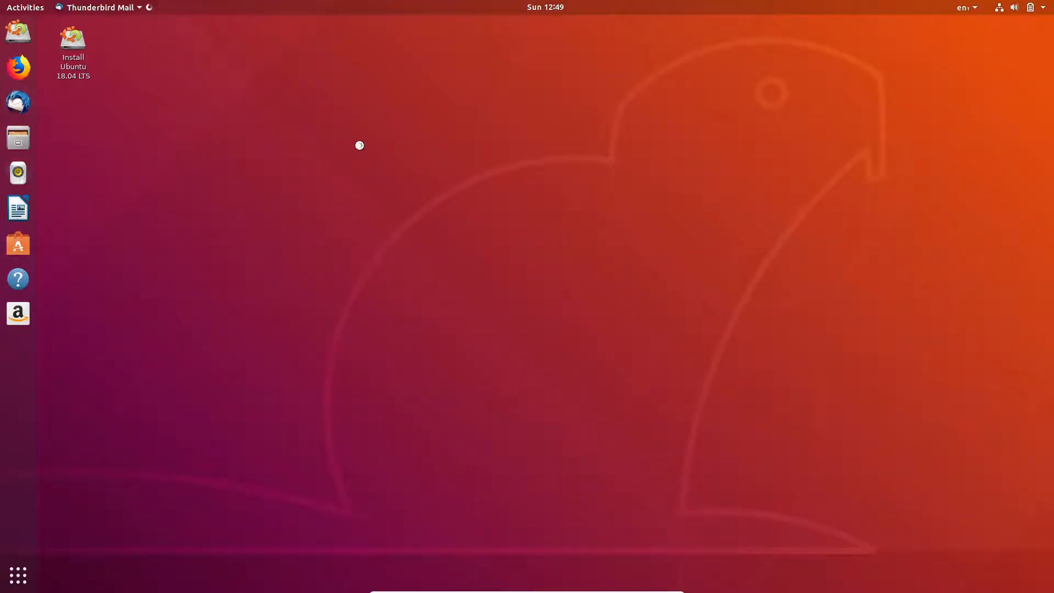
# - Dismiss the email address prompt and show About Thunderbird reporting version 52.7.0
pyautogui.click(18, 102)
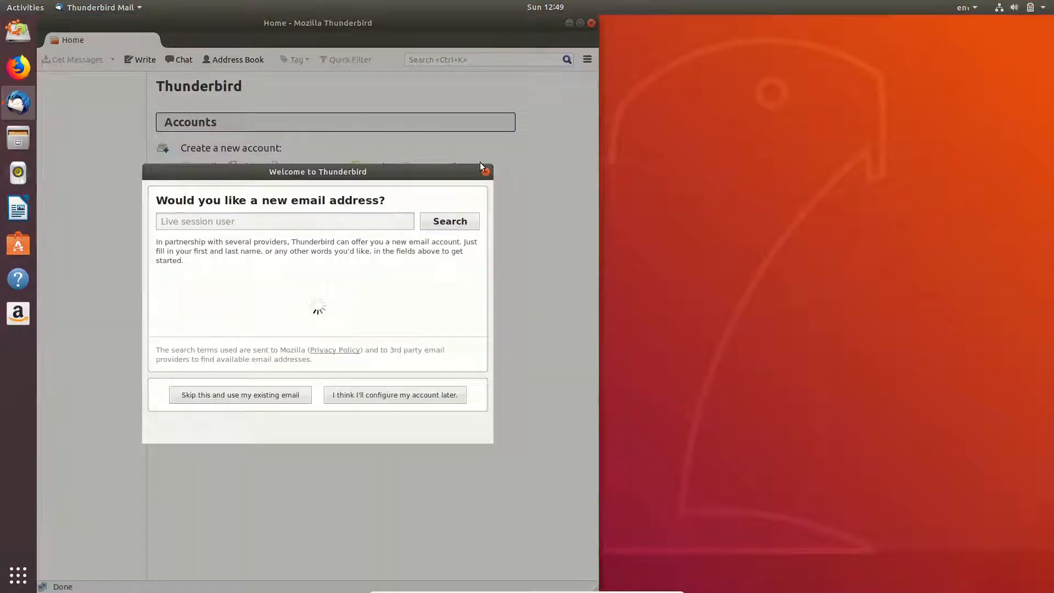
pyautogui.click(586, 58)
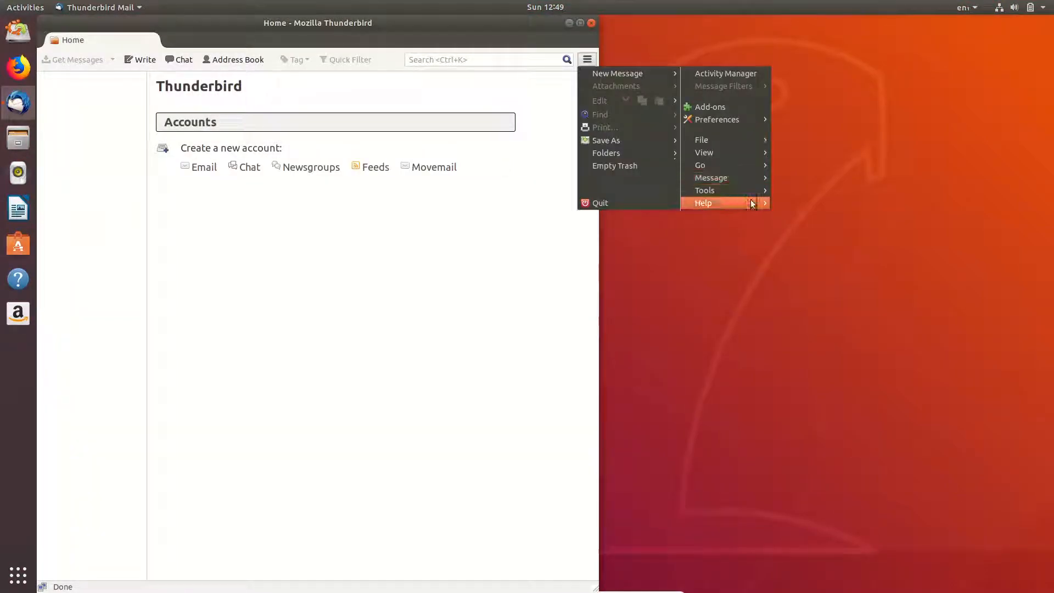
pyautogui.click(713, 202)
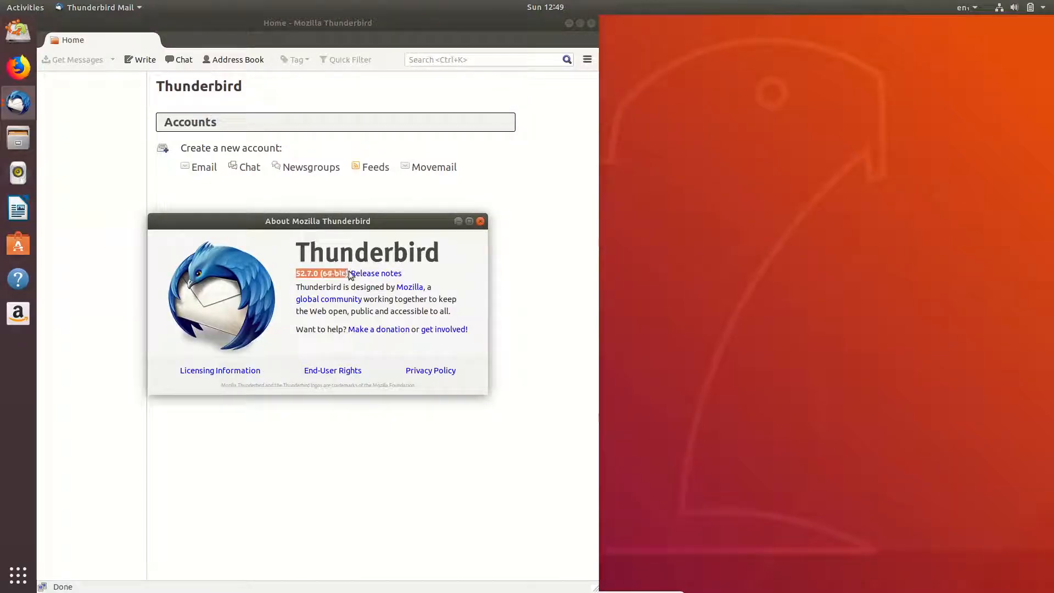
pyautogui.click(481, 222)
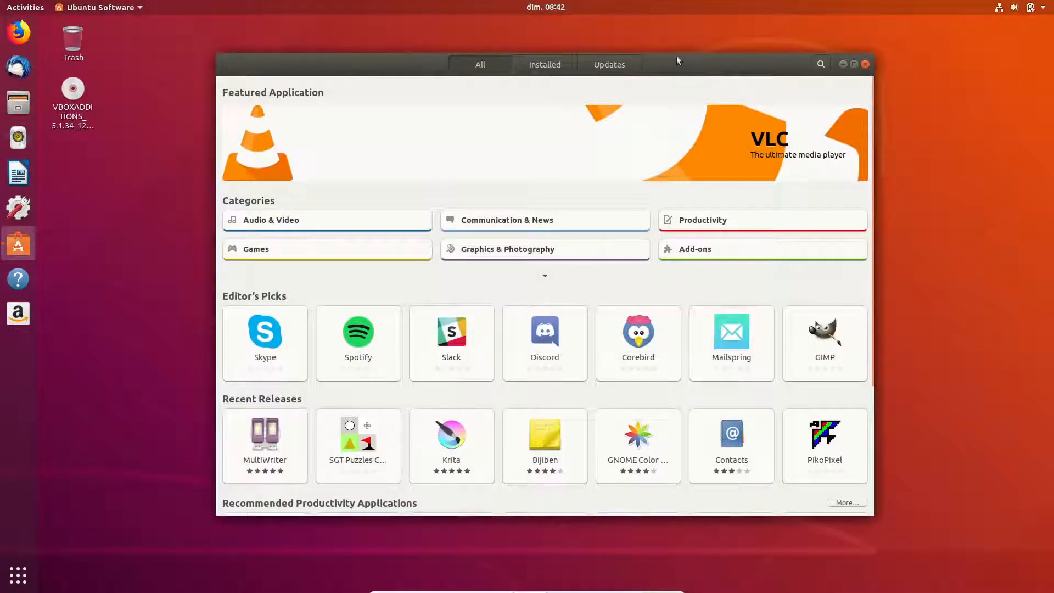
pyautogui.moveTo(718, 80)
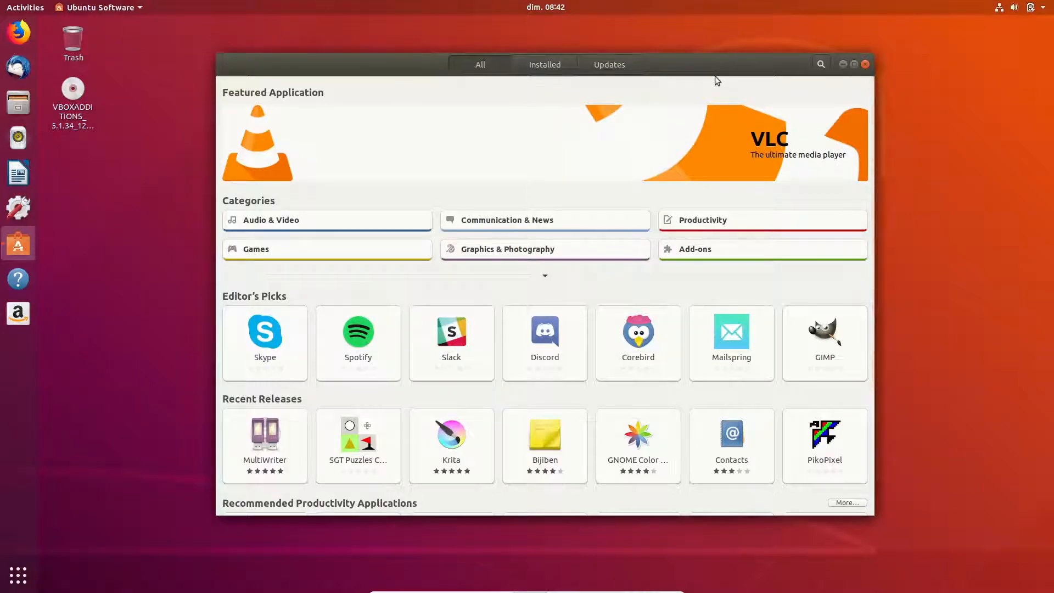
pyautogui.moveTo(713, 95)
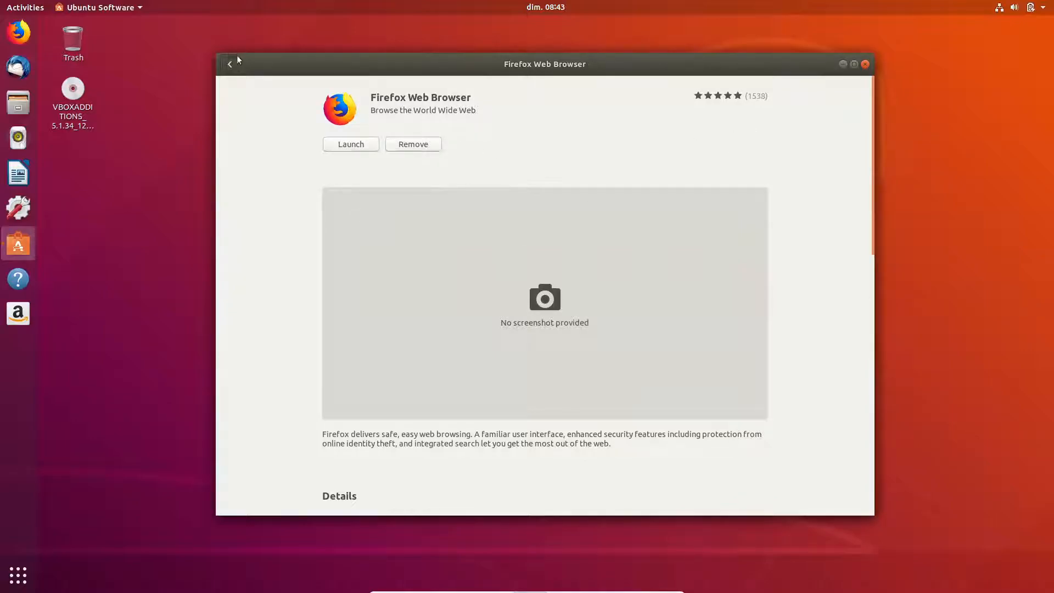
# - Review the Firefox snap 59.0.3-1 page from the Snap Store, then go back to the firefox results
pyautogui.click(413, 144)
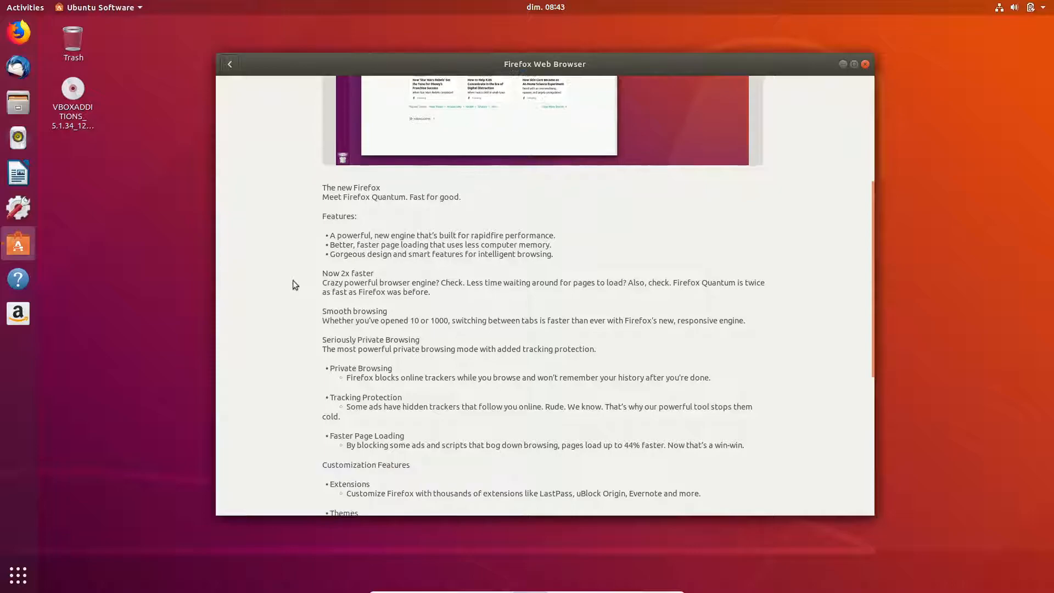
pyautogui.scroll(-3)
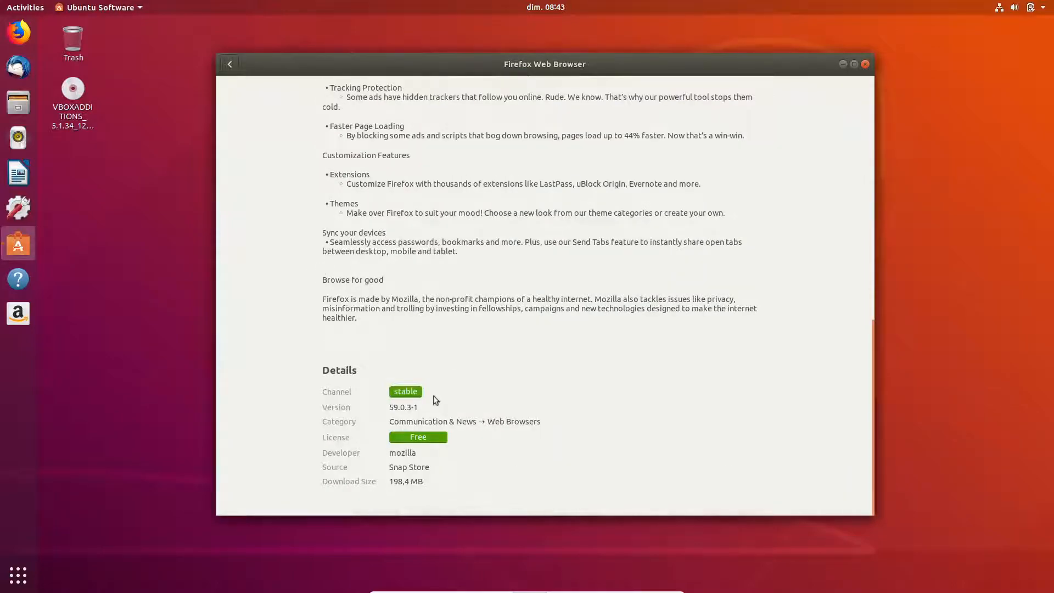
pyautogui.moveTo(652, 292)
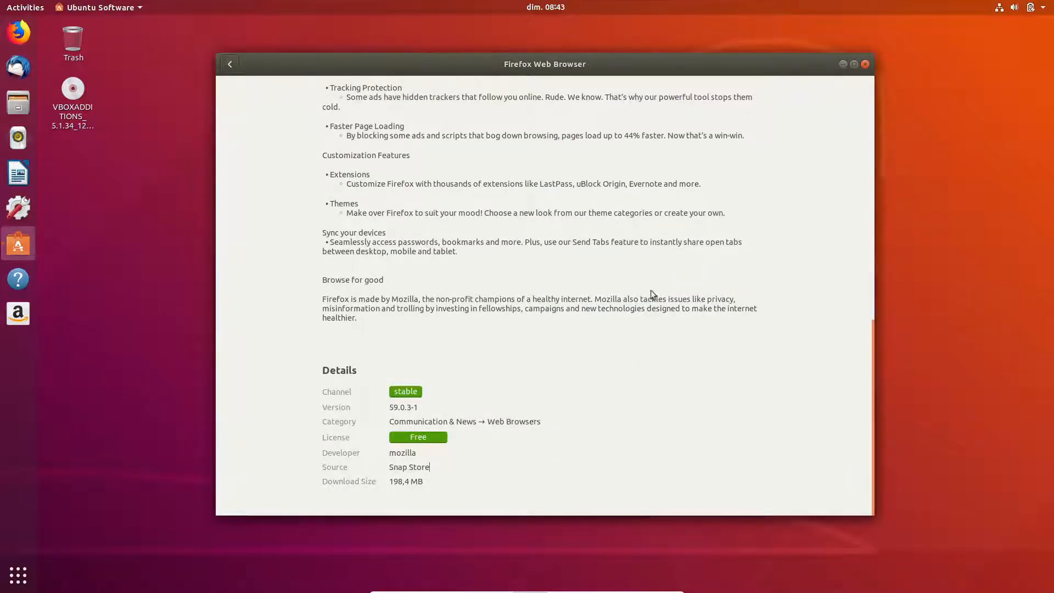
pyautogui.click(231, 64)
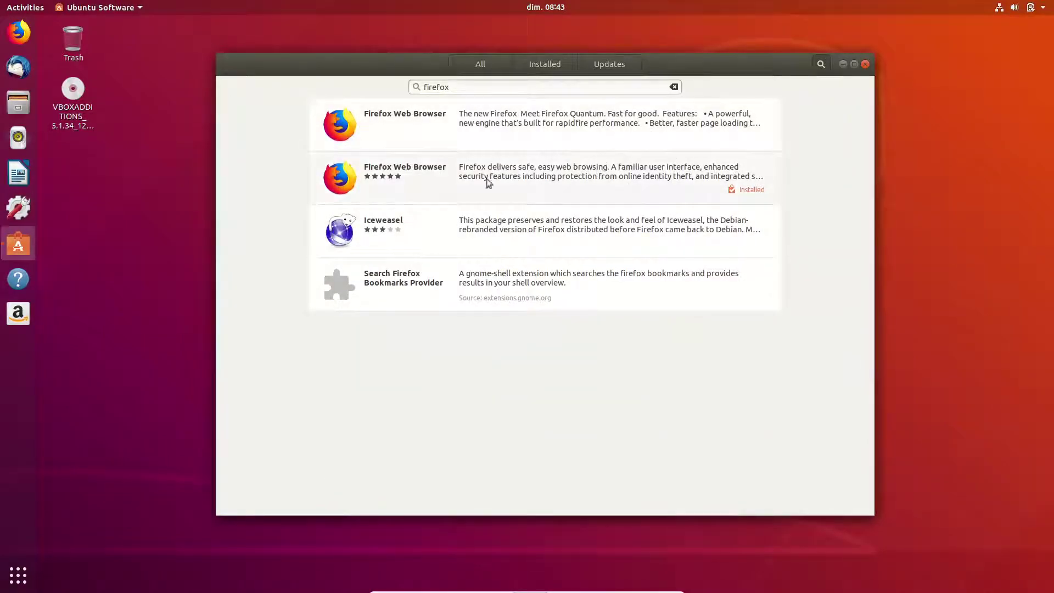
pyautogui.moveTo(679, 181)
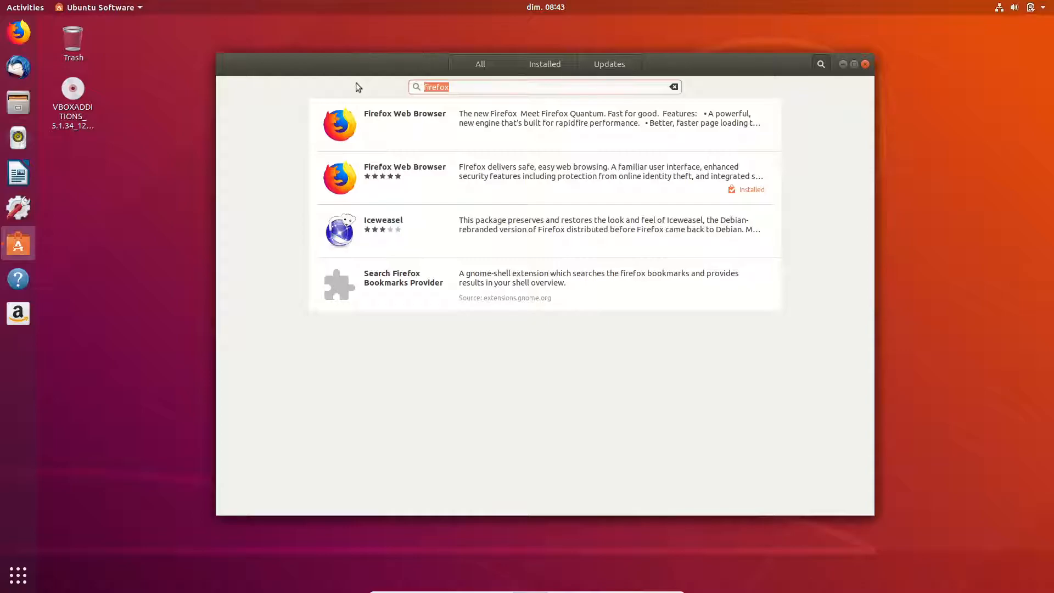
# - Search 'spotify' and view Spotify 1.0.79 from the Snap Store, proprietary and not installed
pyautogui.write('spotify')
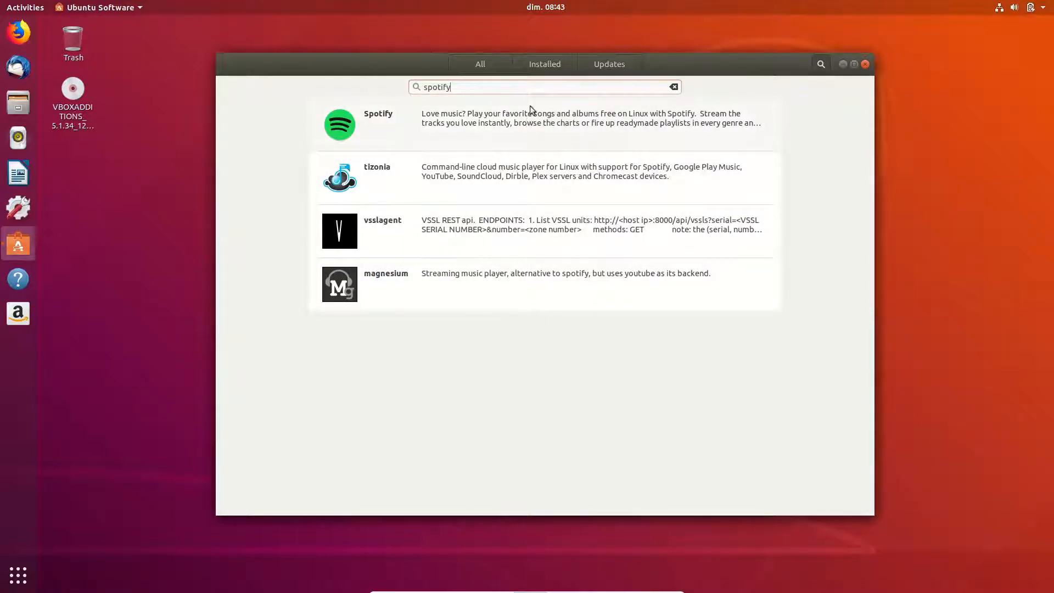
pyautogui.click(378, 118)
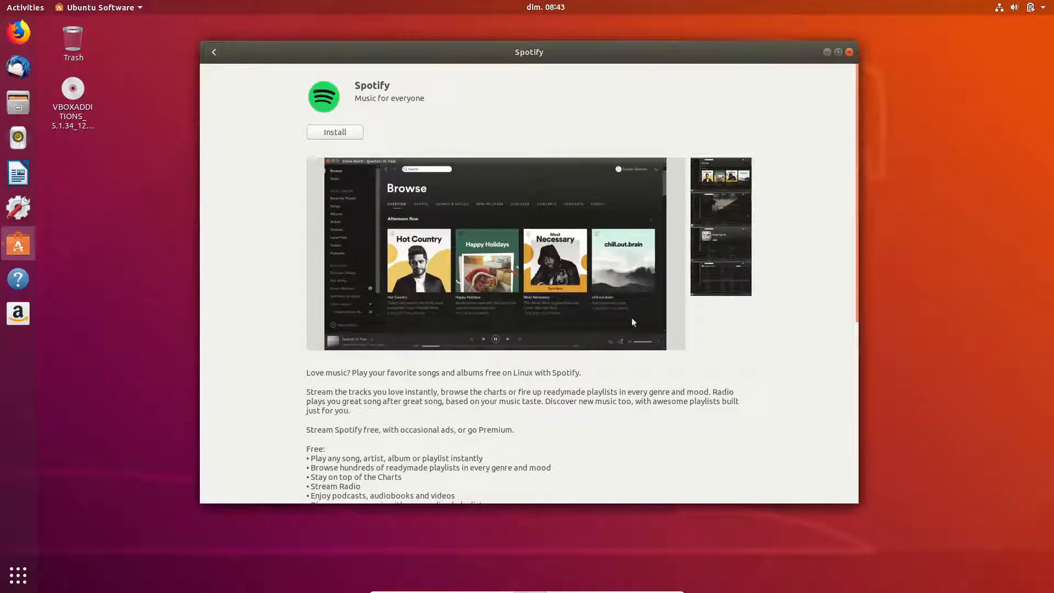
pyautogui.scroll(-3)
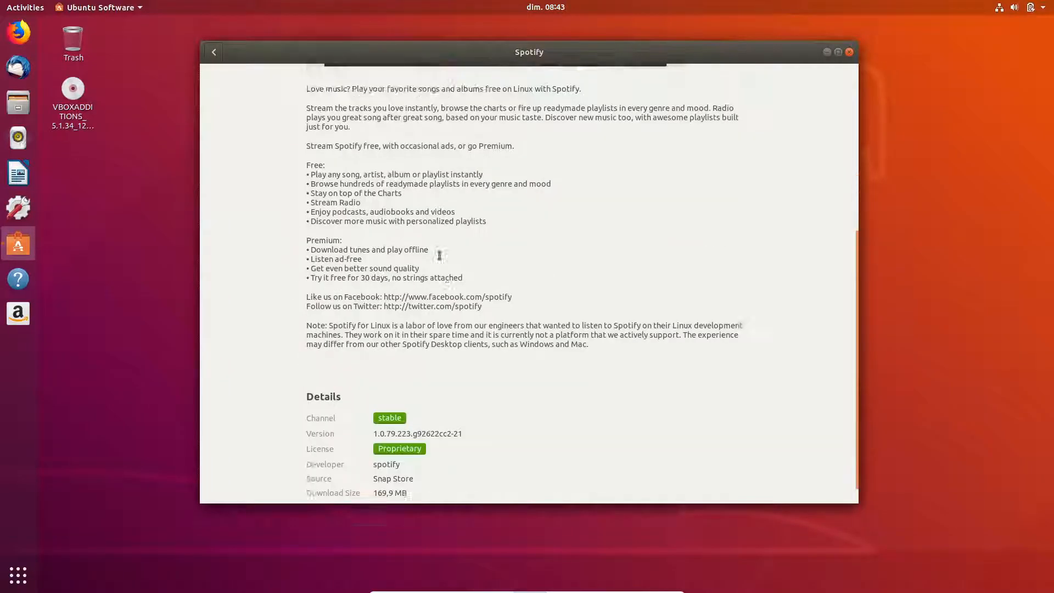
pyautogui.scroll(3)
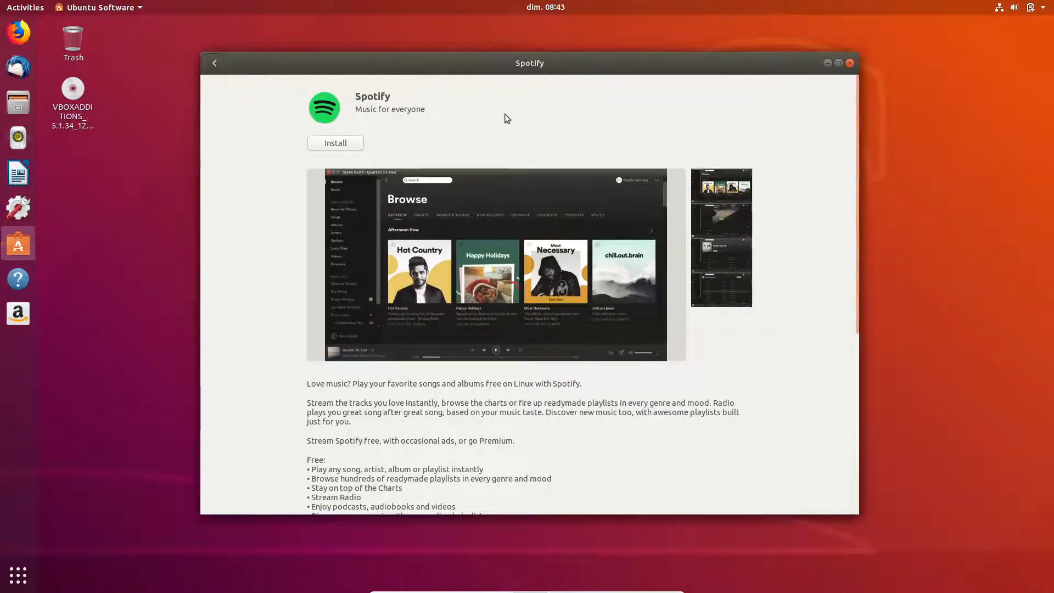
pyautogui.moveTo(273, 97)
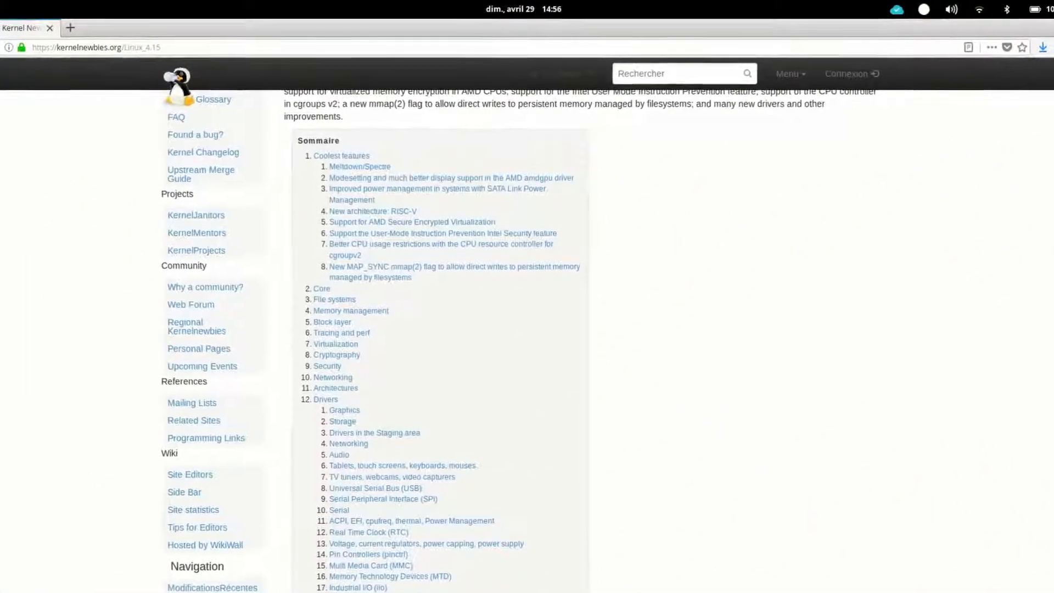
# - Scroll the kernelnewbies Linux 4.15 notes past Coolest features and Core to File systems
pyautogui.scroll(-3)
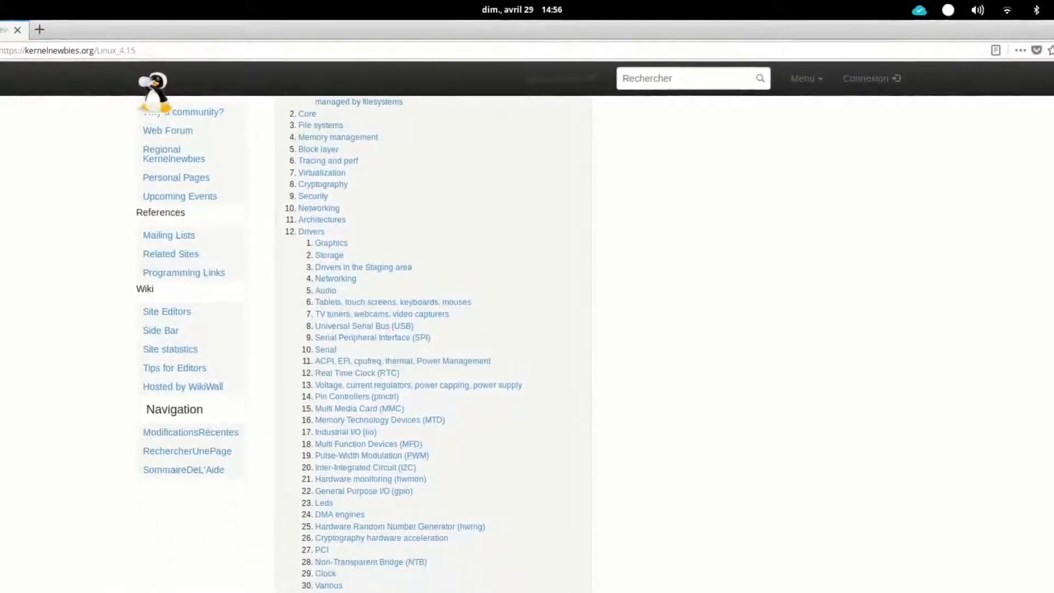
pyautogui.scroll(-3)
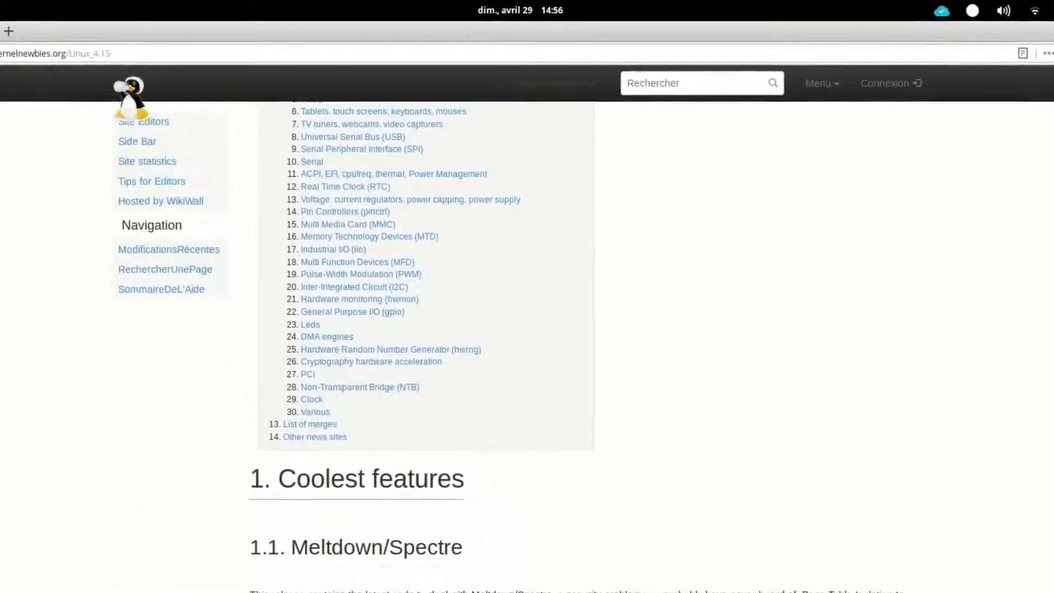
pyautogui.scroll(-3)
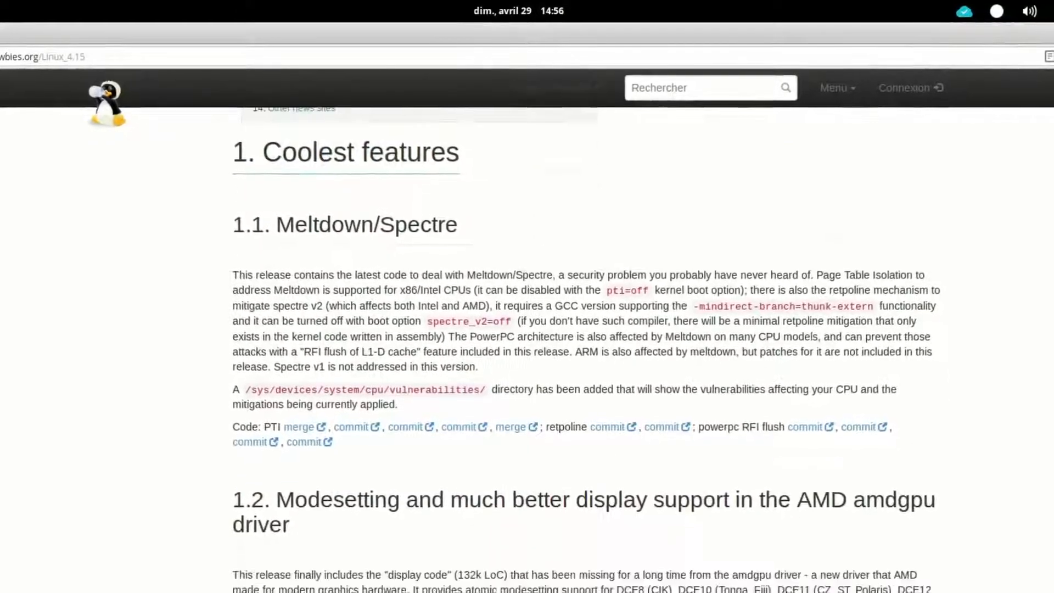
pyautogui.scroll(-3)
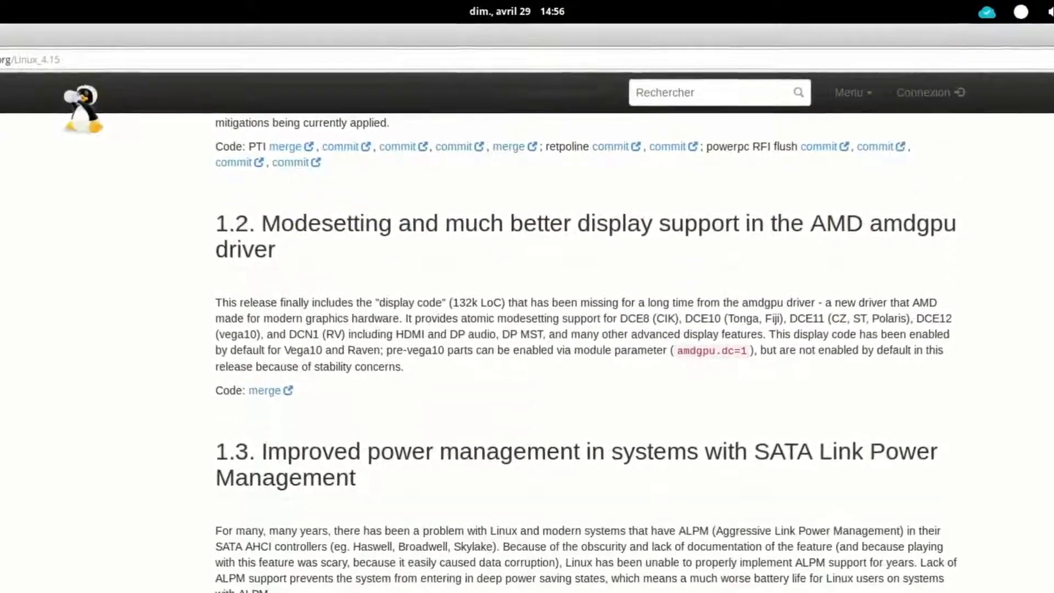
pyautogui.scroll(-3)
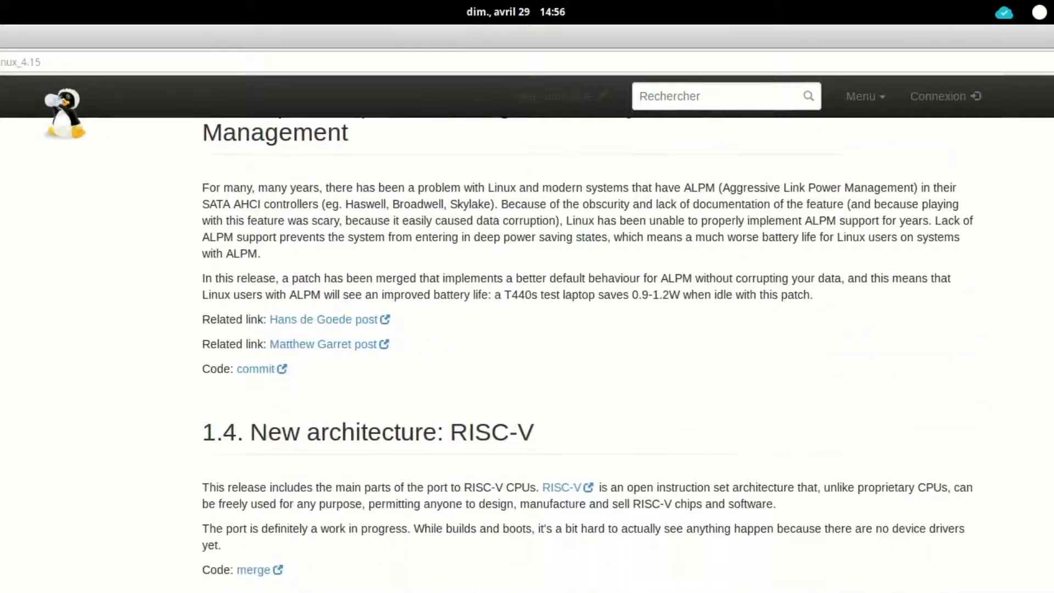
pyautogui.scroll(-3)
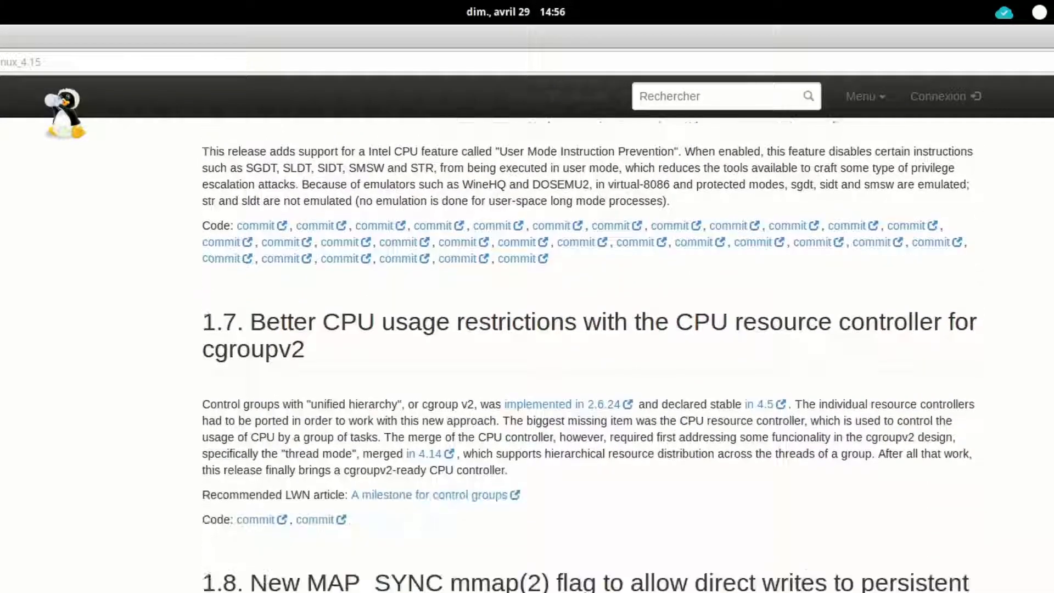
pyautogui.scroll(-3)
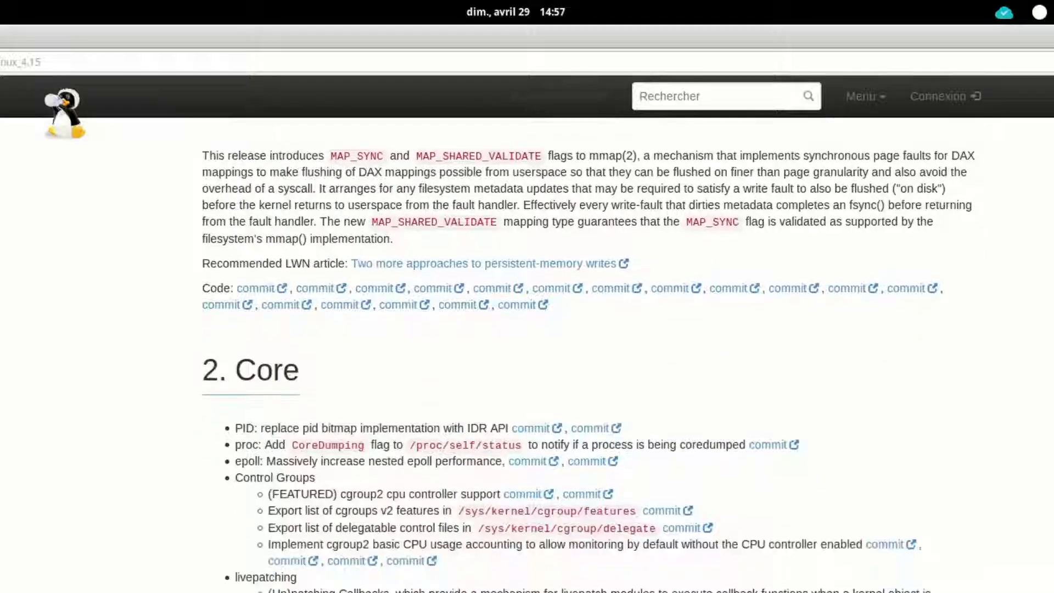
pyautogui.scroll(-3)
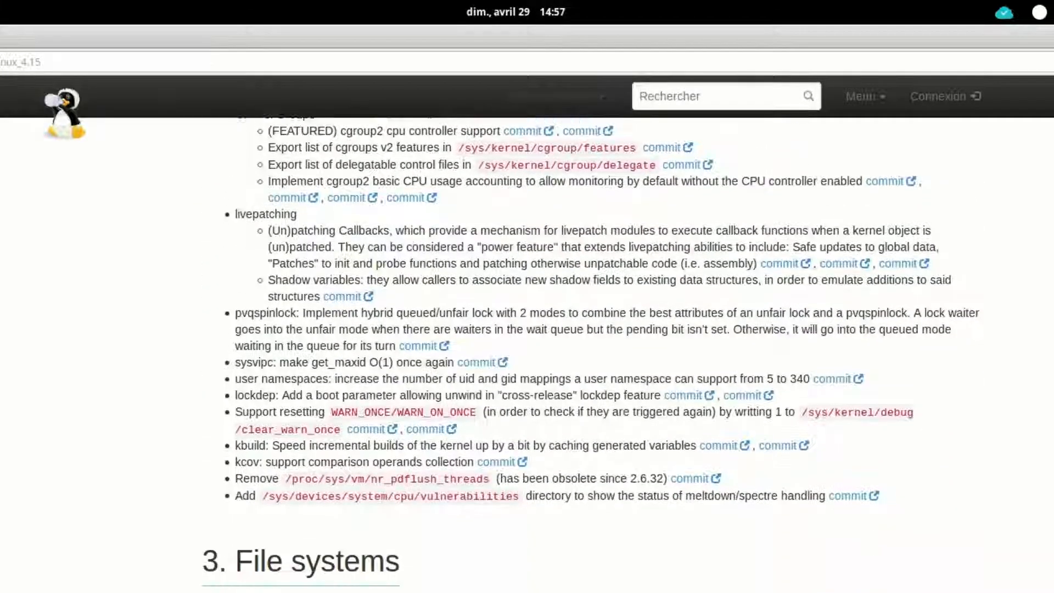
pyautogui.scroll(-3)
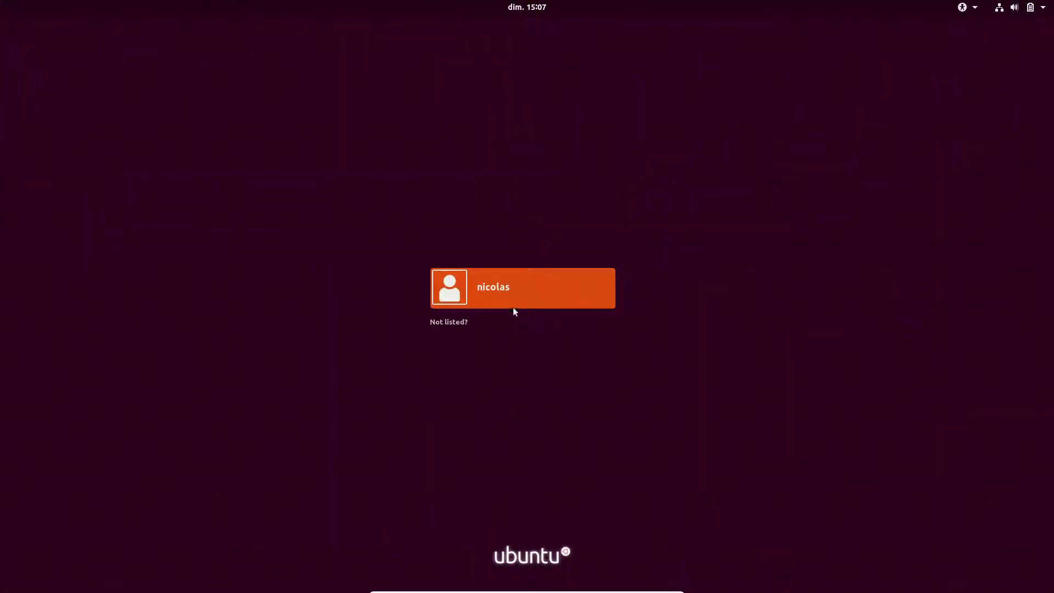
# - Select the user and sign in with the Ubuntu (Xorg) session instead of Ubuntu on Wayland
pyautogui.click(522, 288)
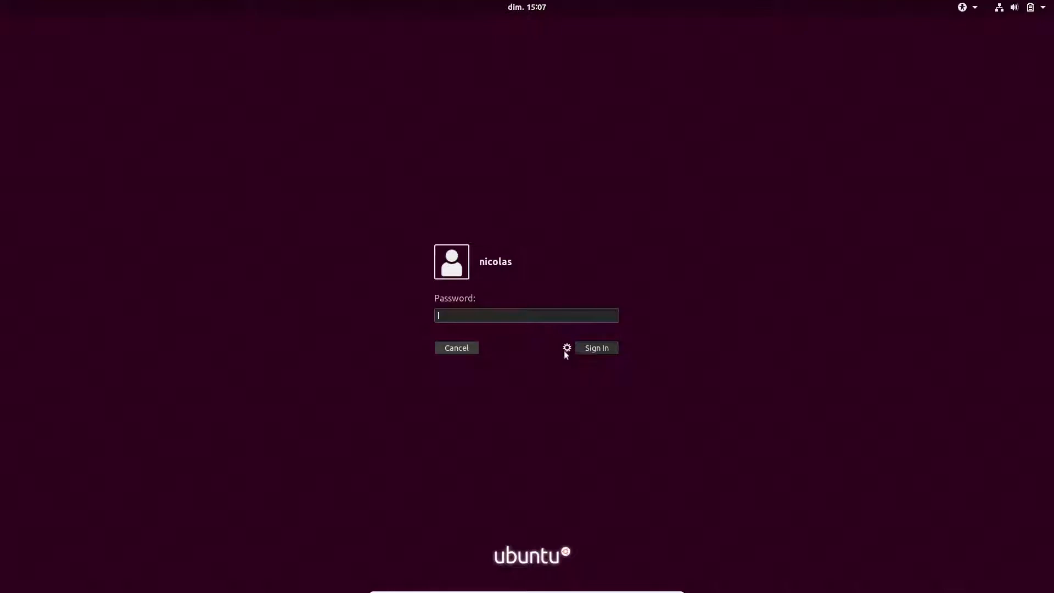
pyautogui.click(566, 347)
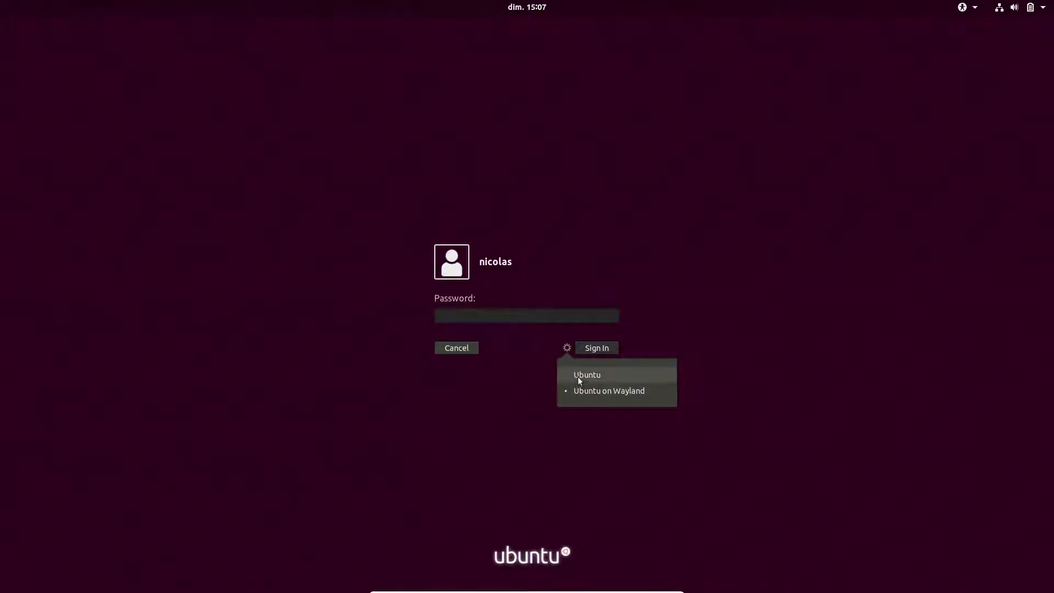
pyautogui.click(598, 348)
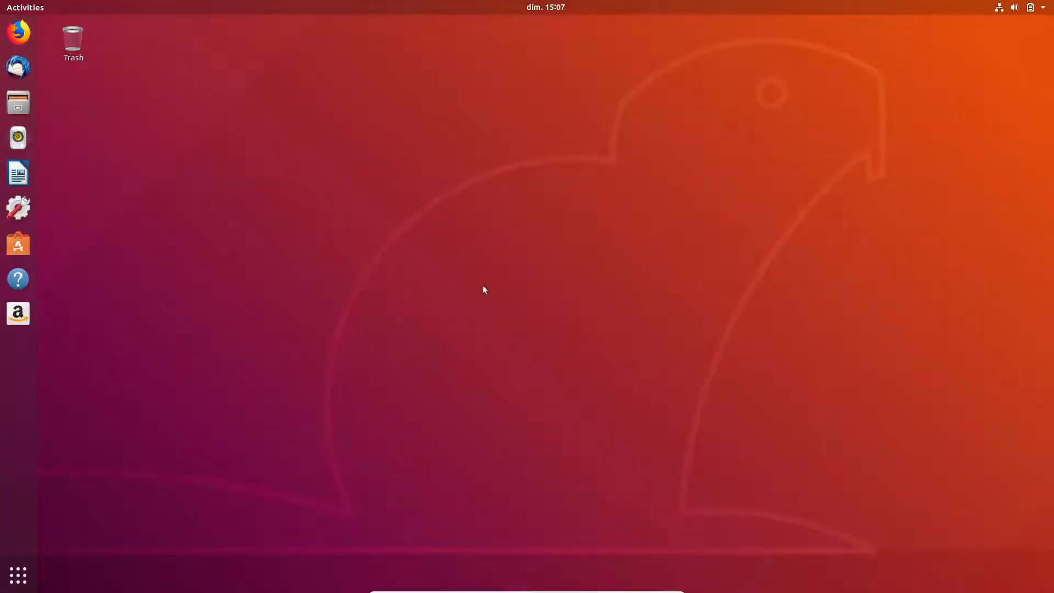
pyautogui.moveTo(155, 180)
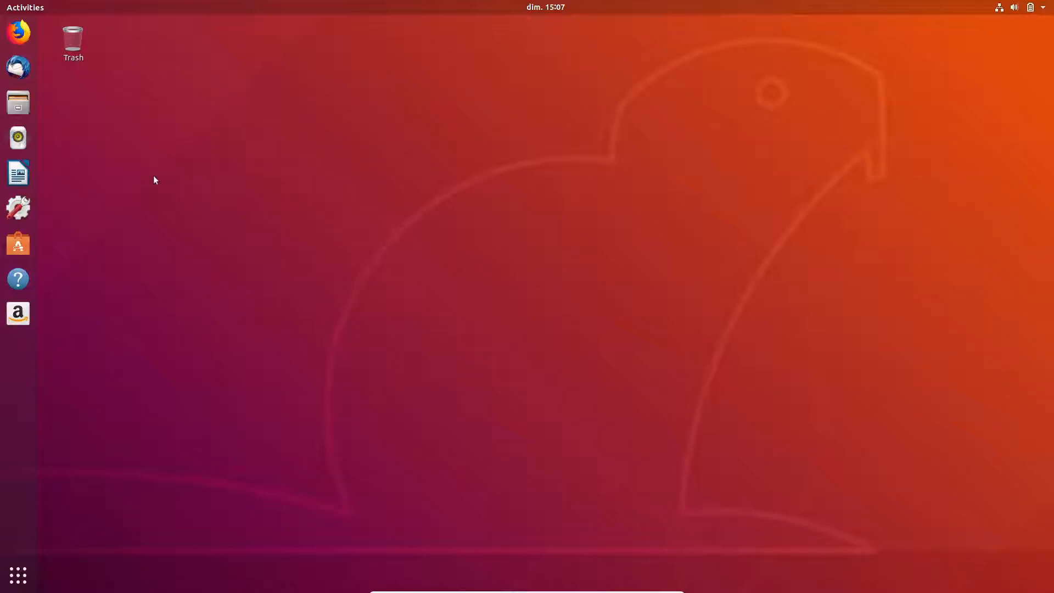
# - Show the Files home-folder window from the dock and close it, leaving the empty desktop
pyautogui.click(17, 102)
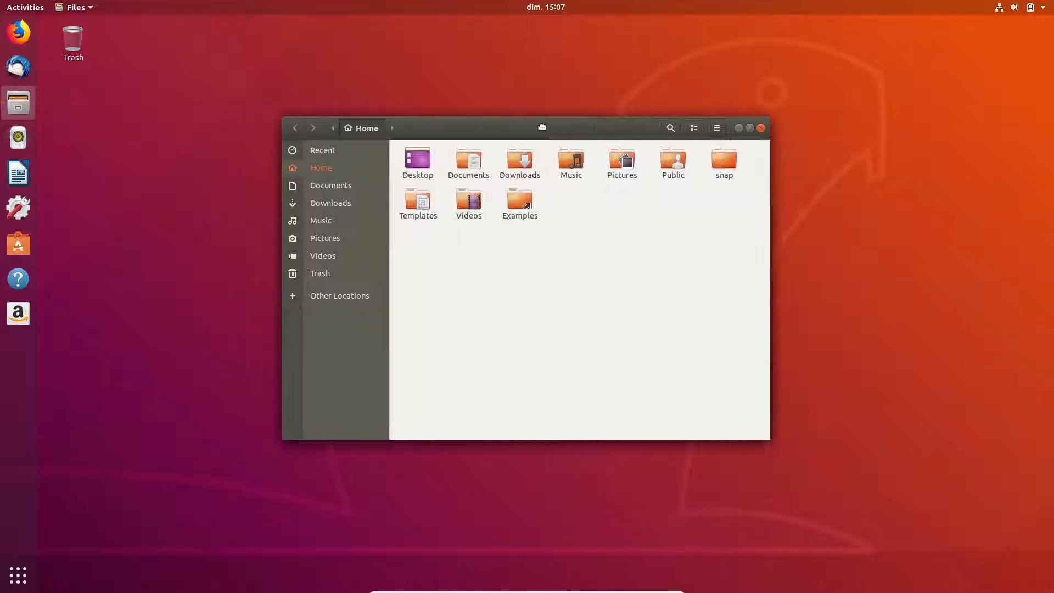
pyautogui.click(761, 127)
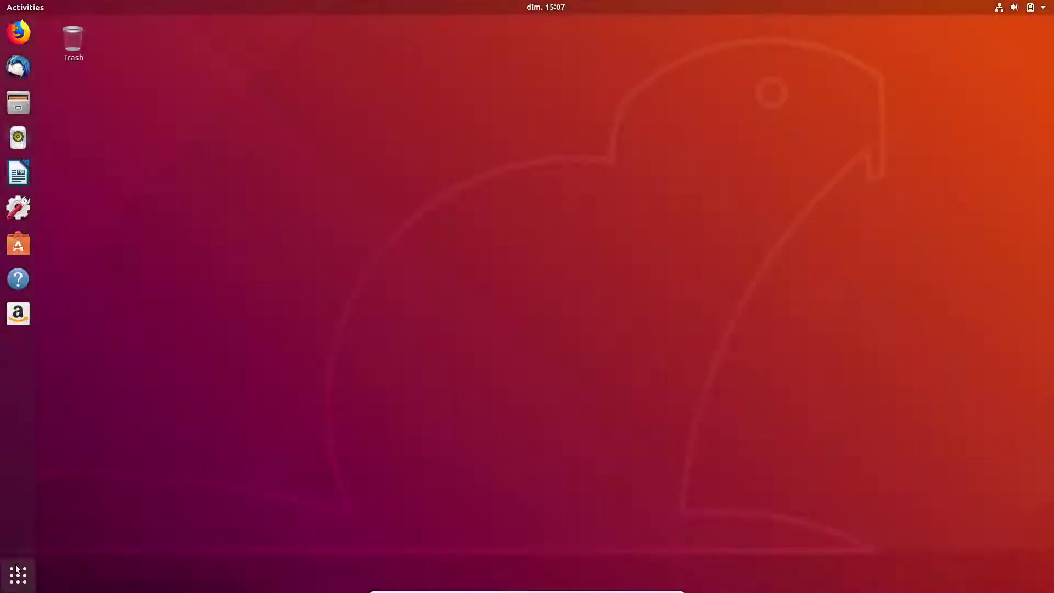
pyautogui.moveTo(36, 160)
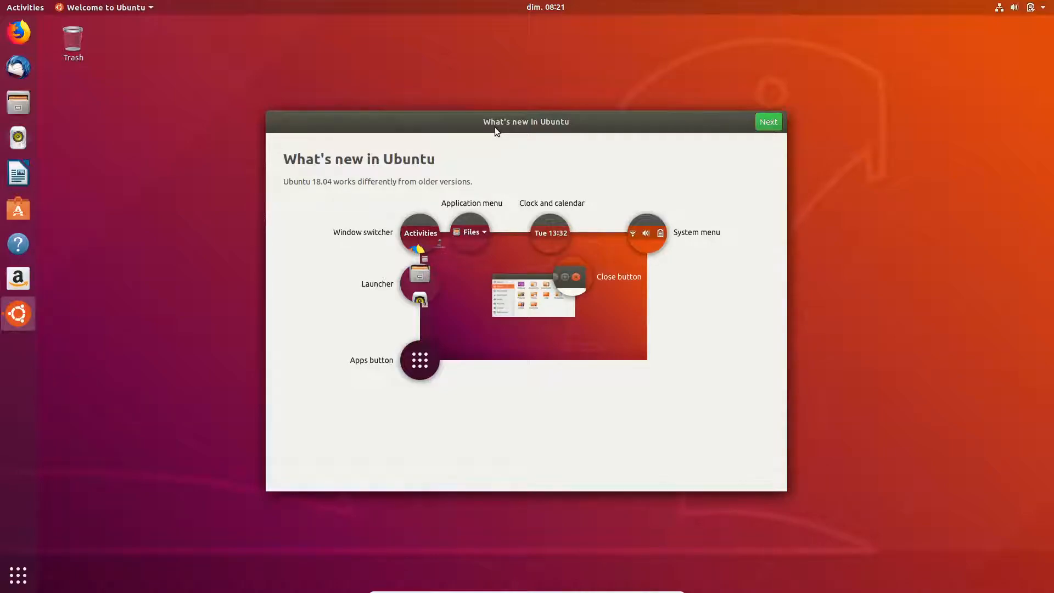
pyautogui.moveTo(572, 141)
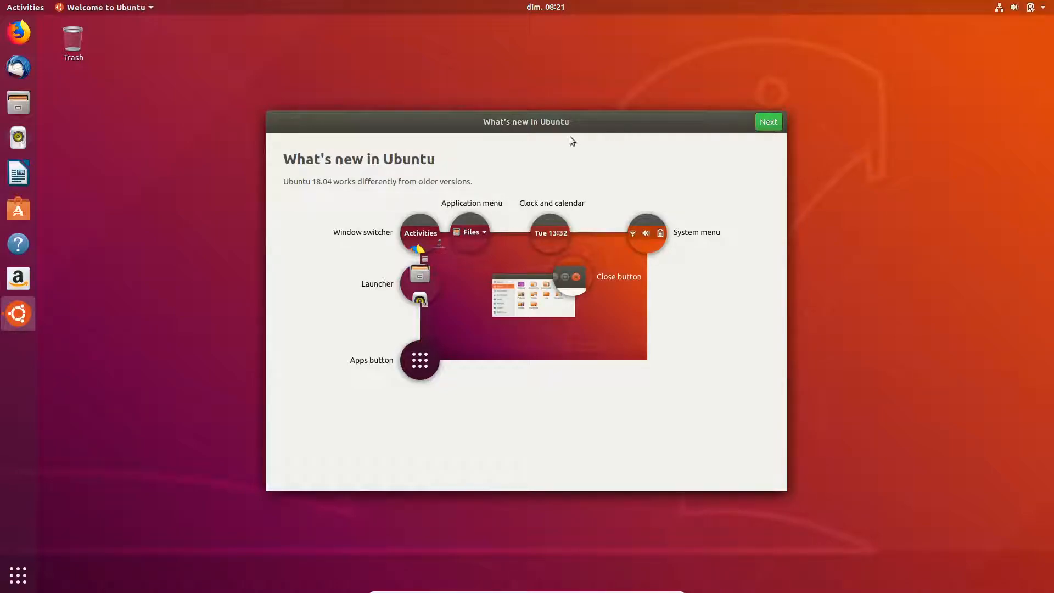
pyautogui.moveTo(539, 125)
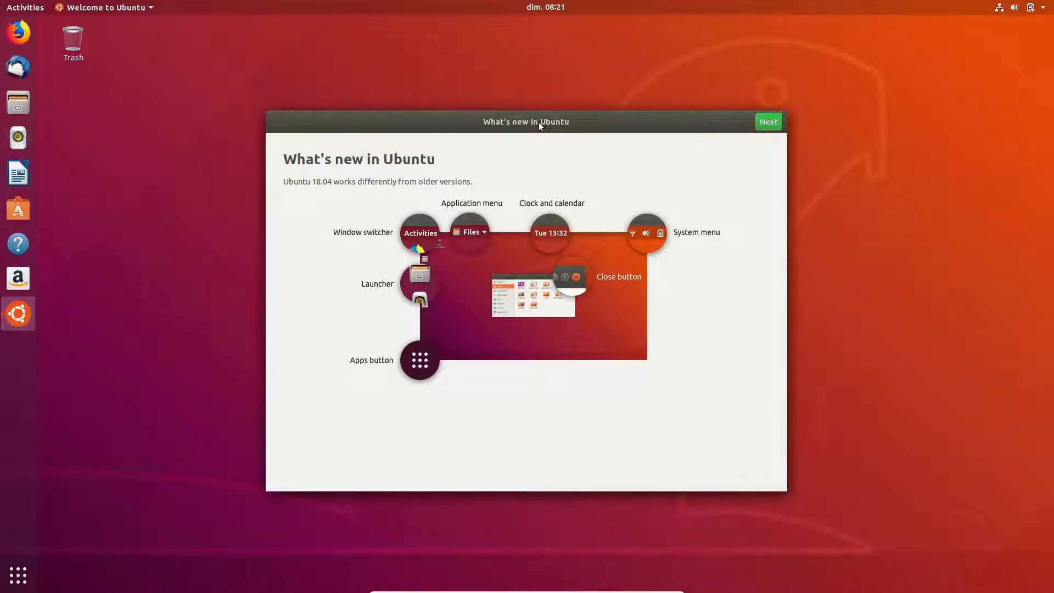
pyautogui.moveTo(575, 140)
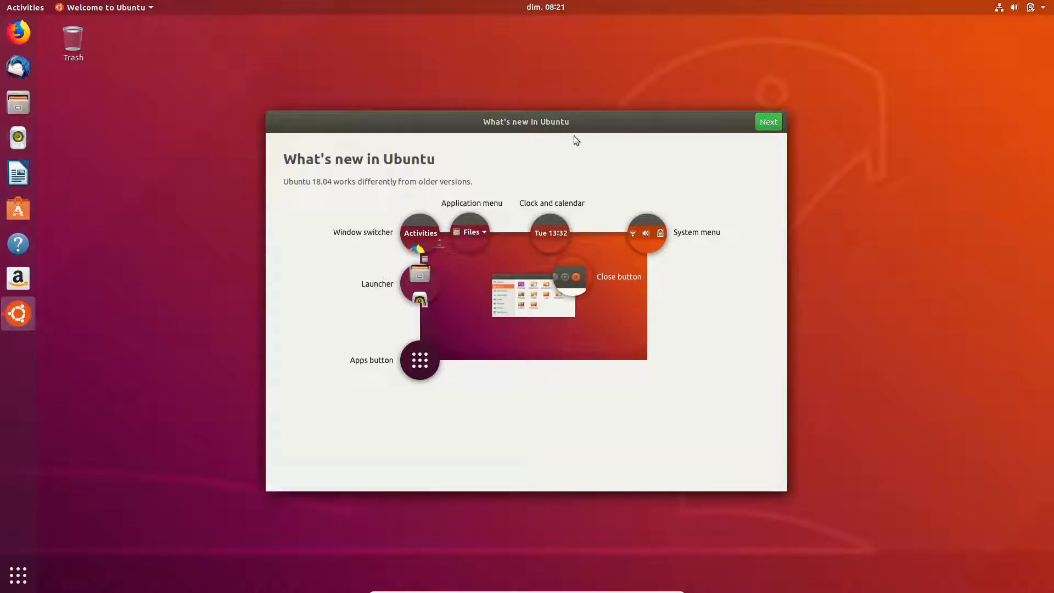
pyautogui.moveTo(542, 111)
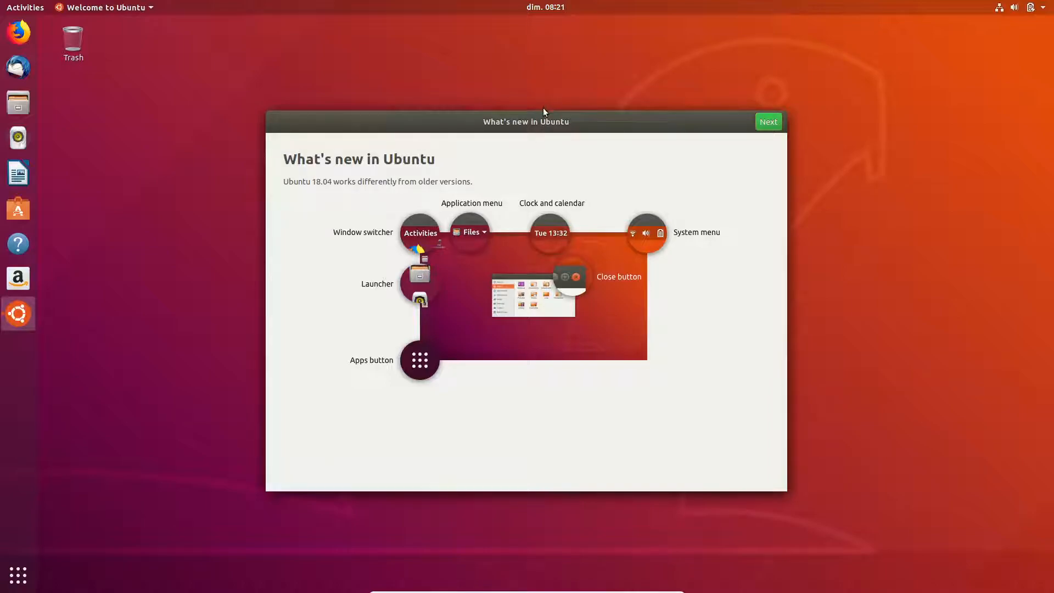
pyautogui.moveTo(510, 215)
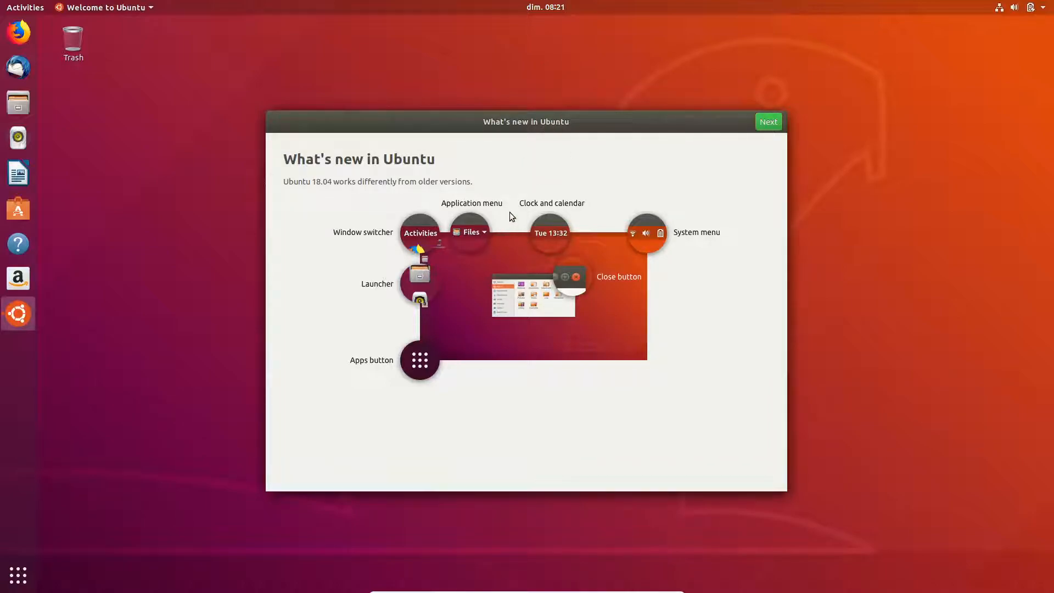
pyautogui.moveTo(512, 226)
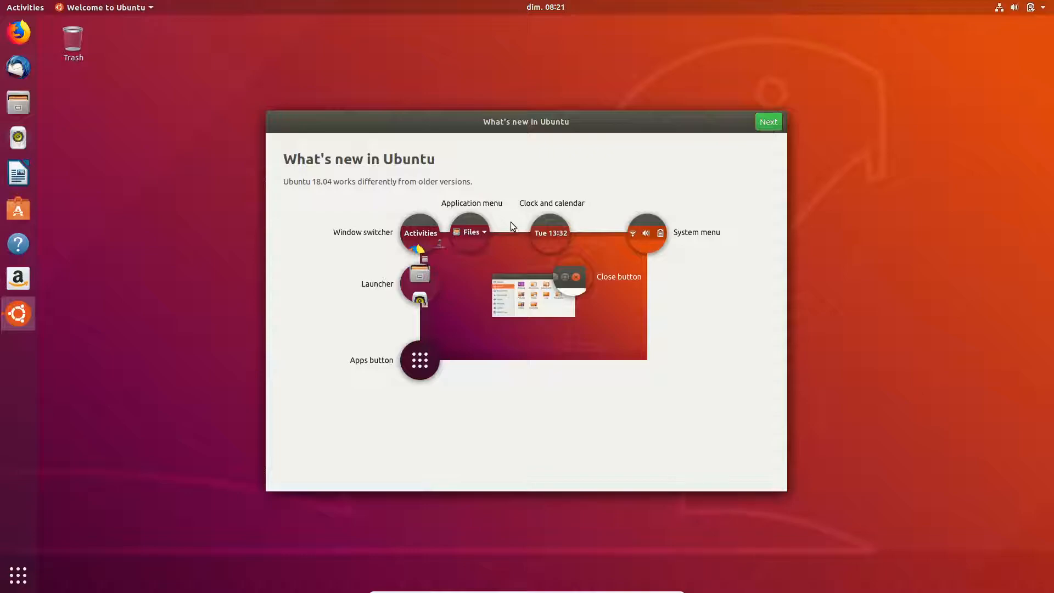
pyautogui.moveTo(530, 184)
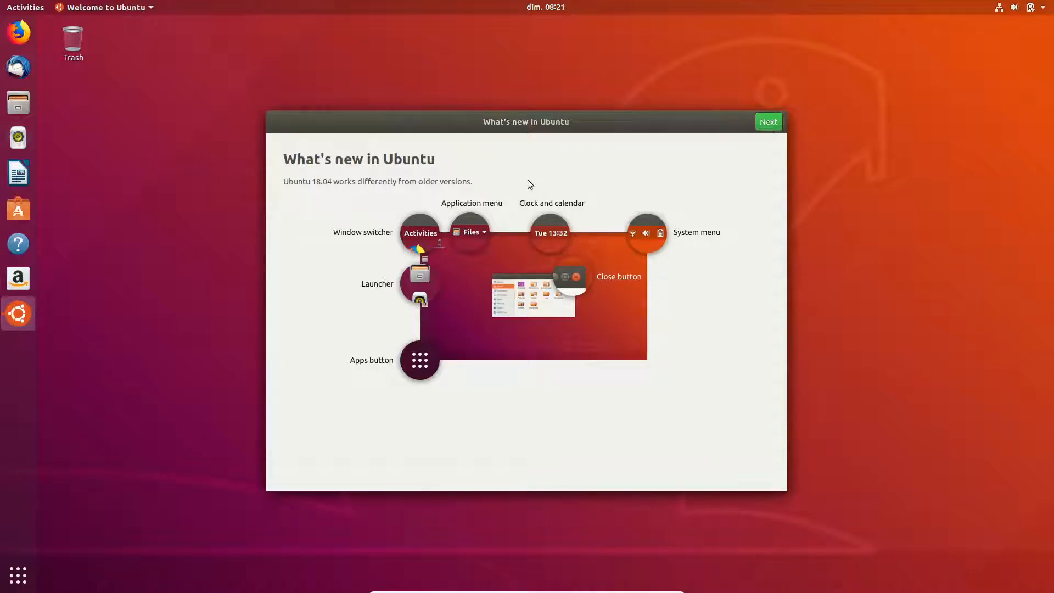
pyautogui.moveTo(527, 182)
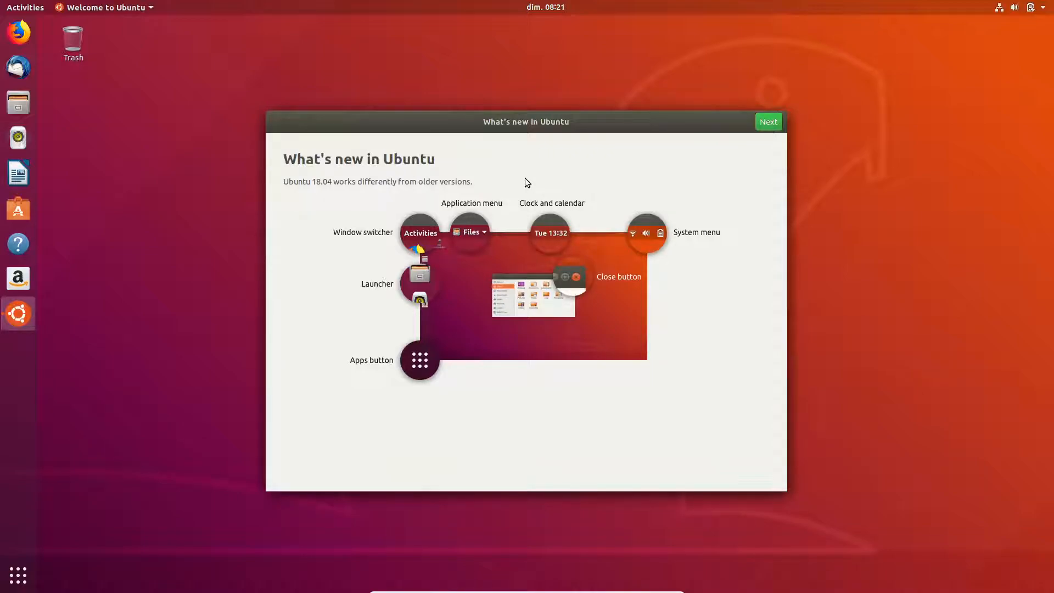